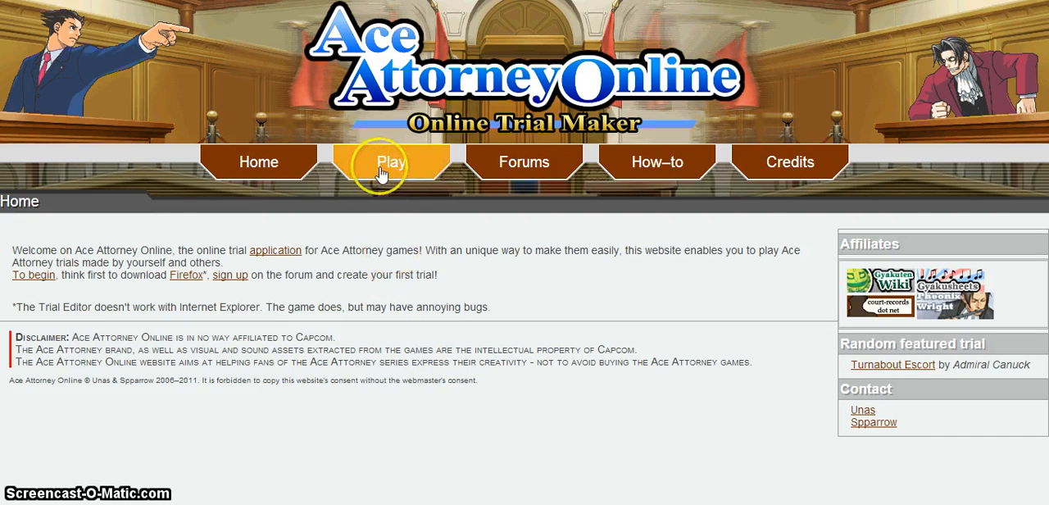
# Step: Open the Play section to load the Completed trials list
pyautogui.click(390, 162)
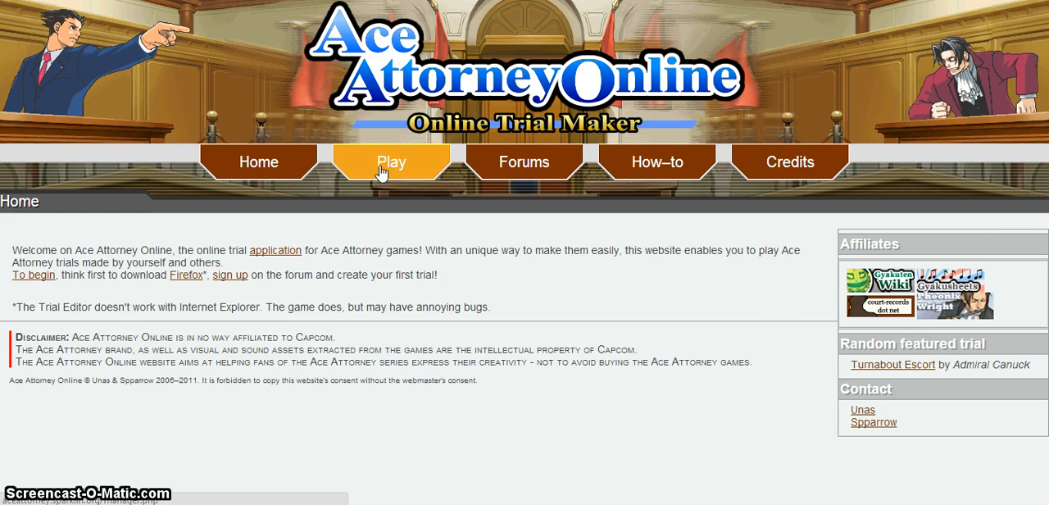
pyautogui.click(389, 161)
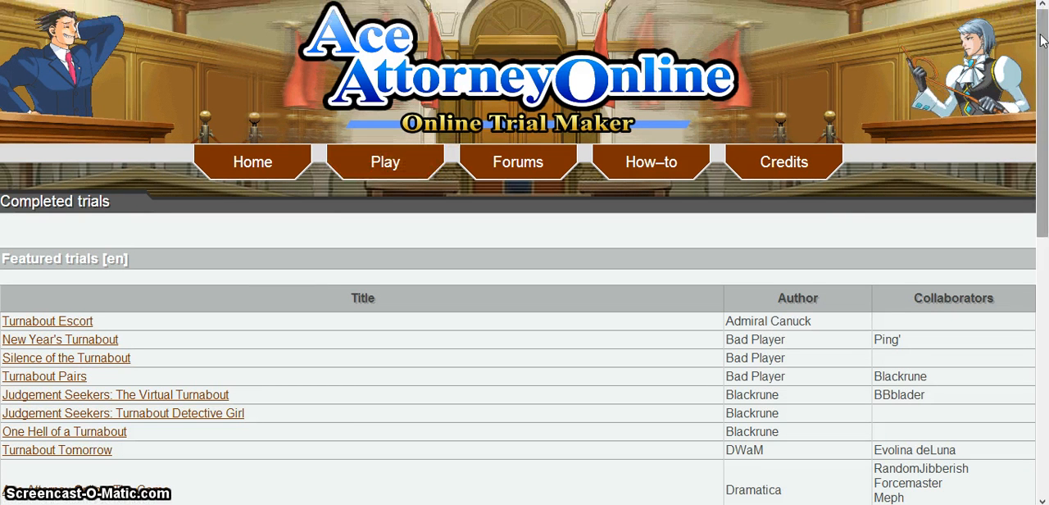
# Step: Scroll the Featured trials table and start 'Turnabout Mob: Part One' by Ishio
pyautogui.scroll(-3)
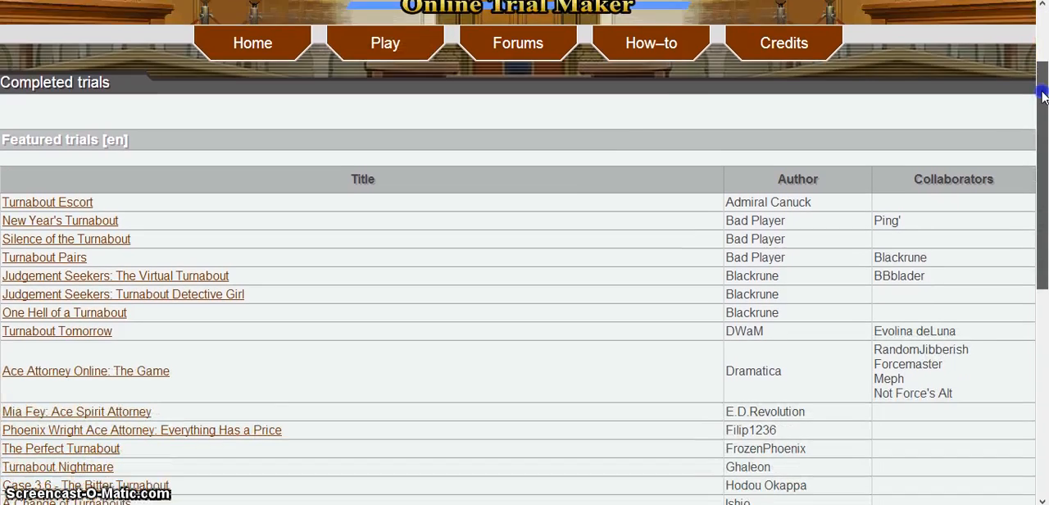
pyautogui.scroll(-3)
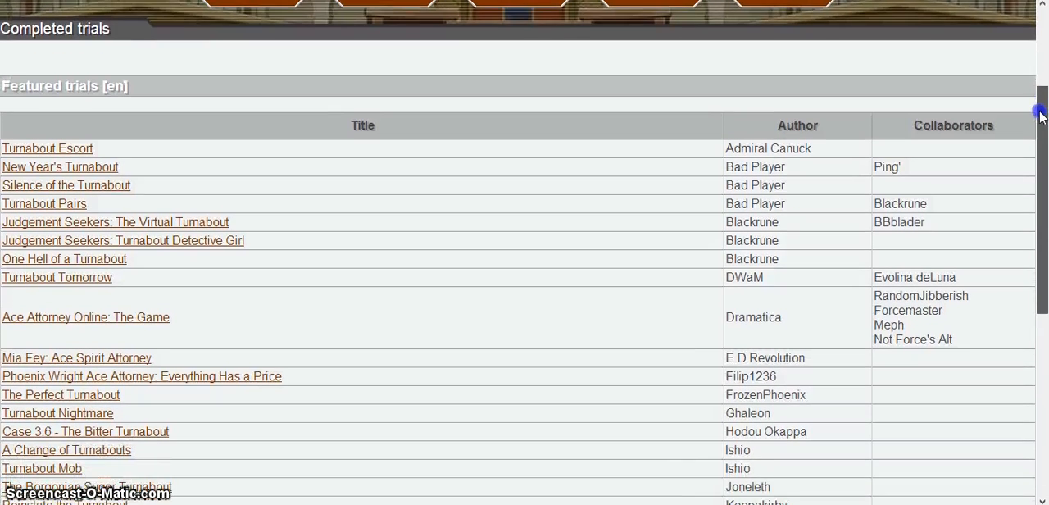
pyautogui.scroll(-3)
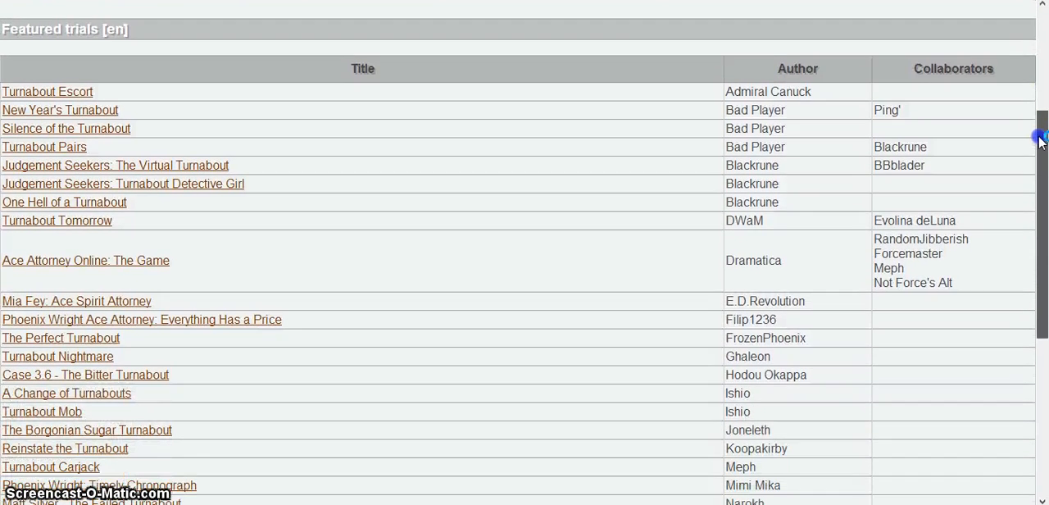
pyautogui.scroll(-3)
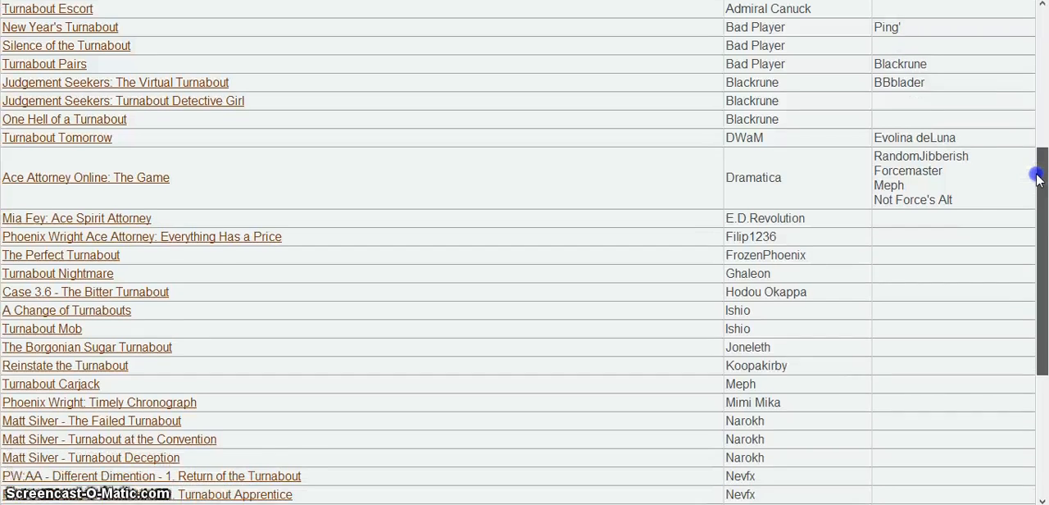
pyautogui.scroll(-3)
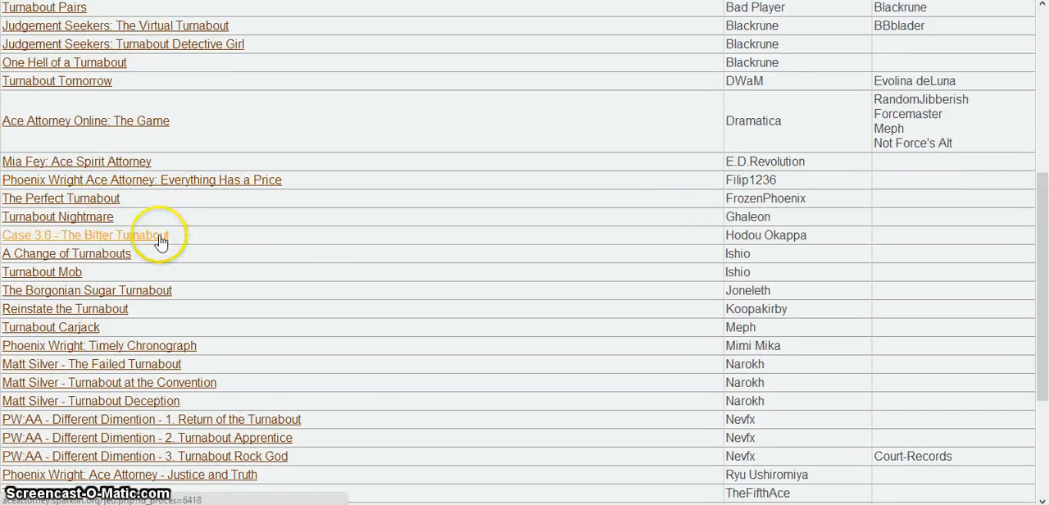
pyautogui.moveTo(42, 271)
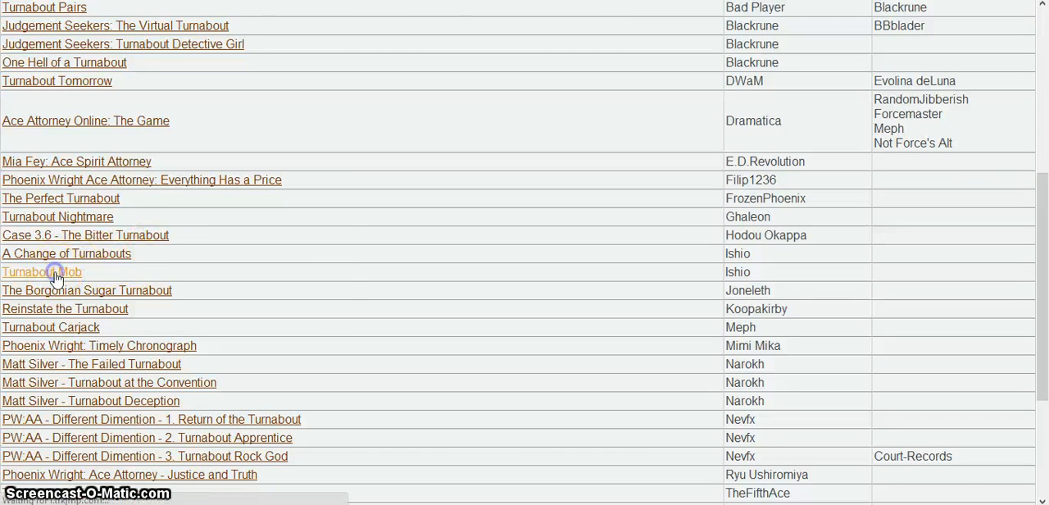
pyautogui.click(41, 271)
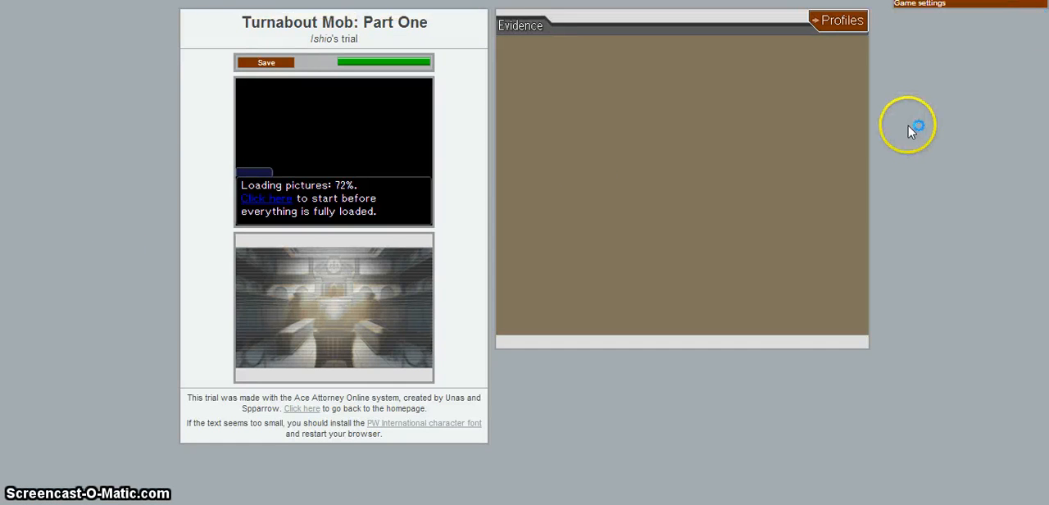
pyautogui.moveTo(924, 215)
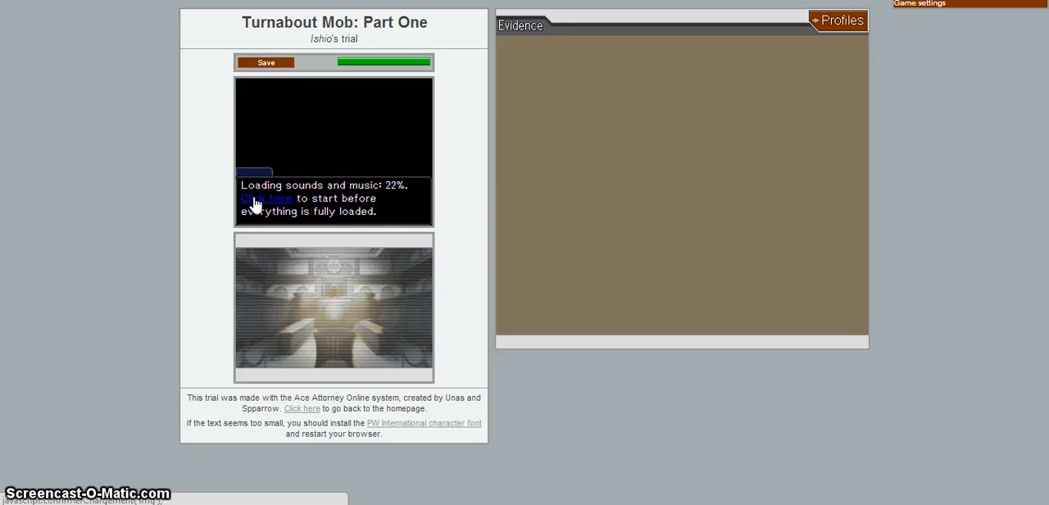
pyautogui.moveTo(838, 225)
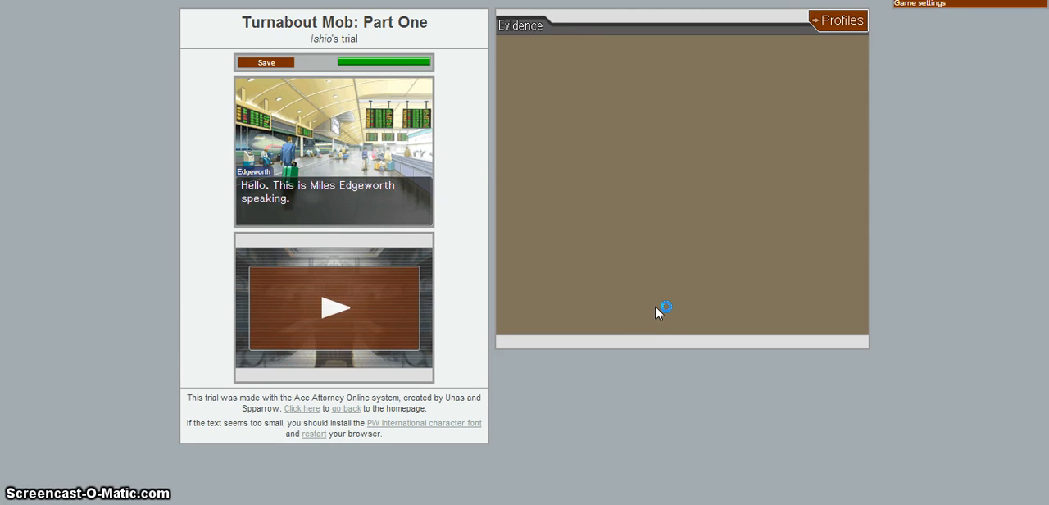
# Step: Advance through Edgeworth's greeting and sighing explanation on the airport phone call
pyautogui.click(333, 307)
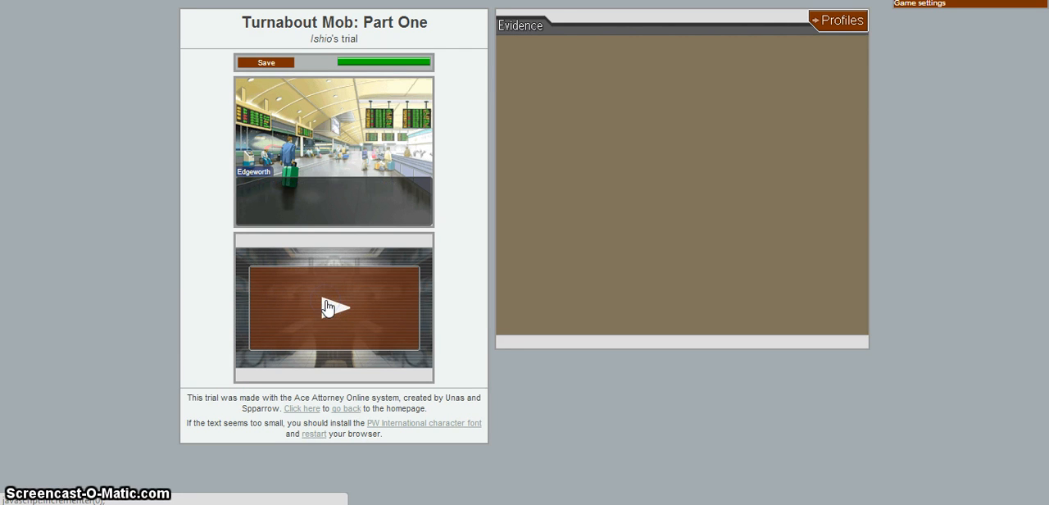
pyautogui.click(333, 307)
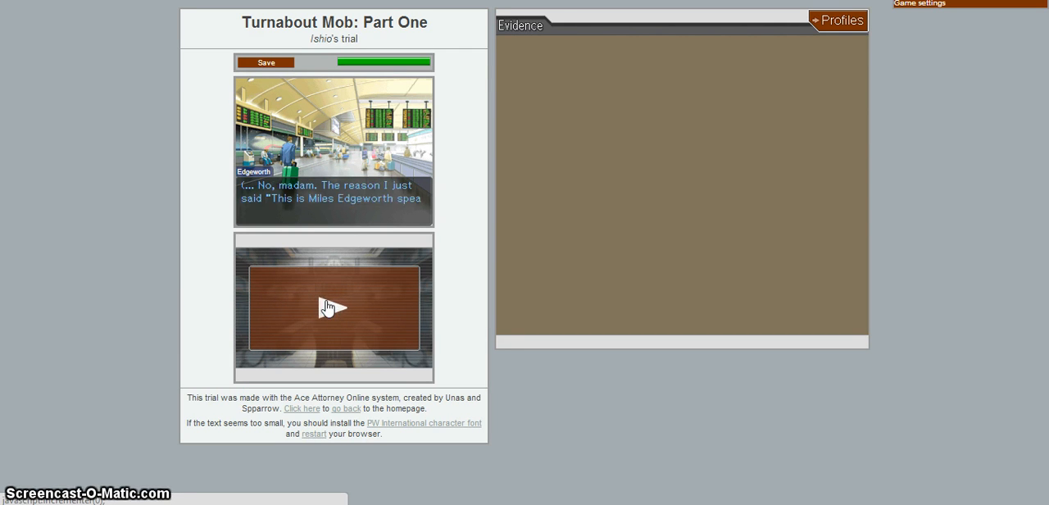
pyautogui.click(334, 307)
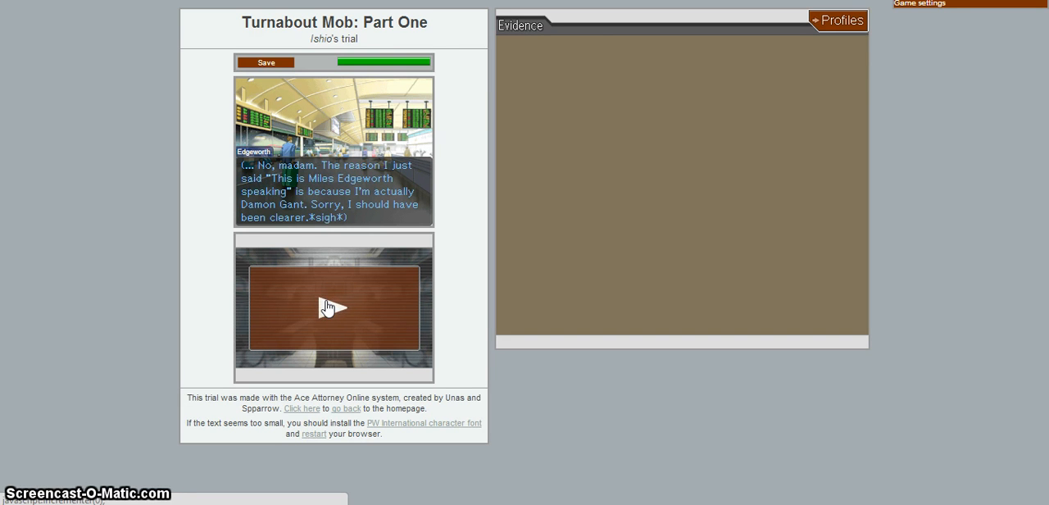
pyautogui.click(333, 307)
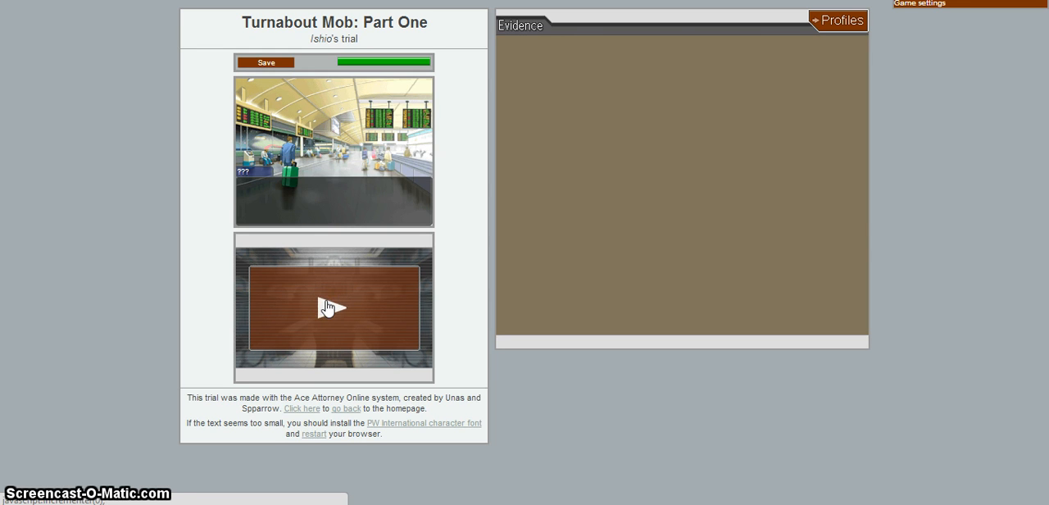
pyautogui.click(334, 307)
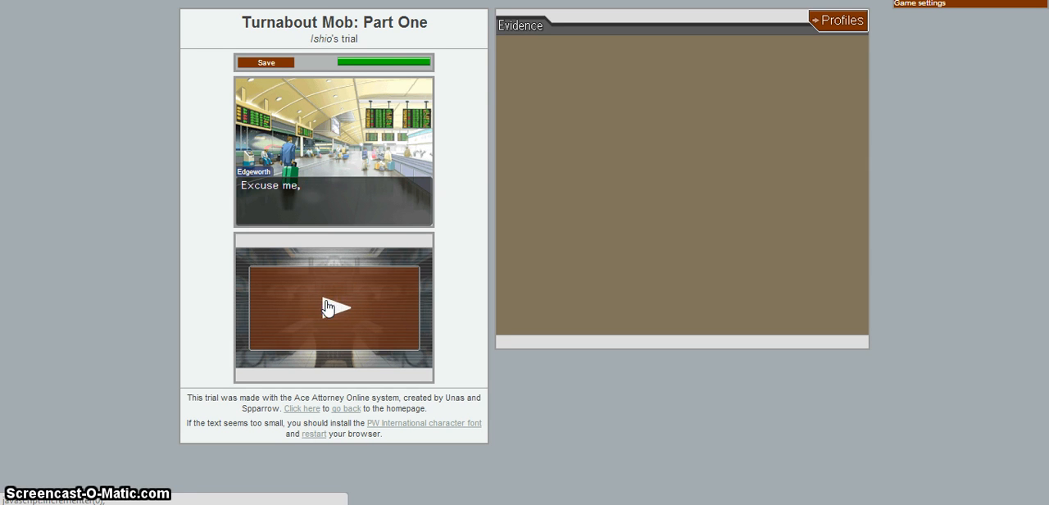
pyautogui.click(334, 307)
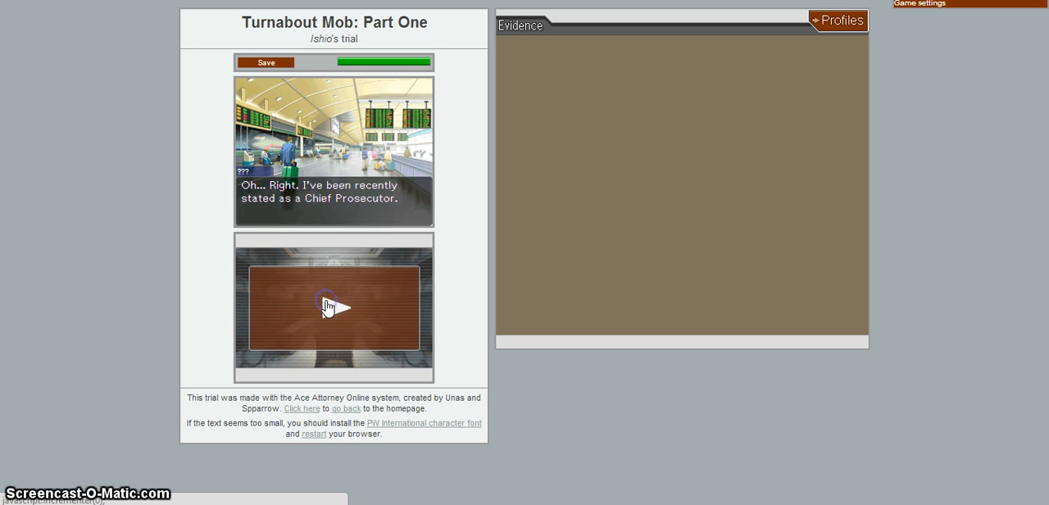
pyautogui.click(325, 307)
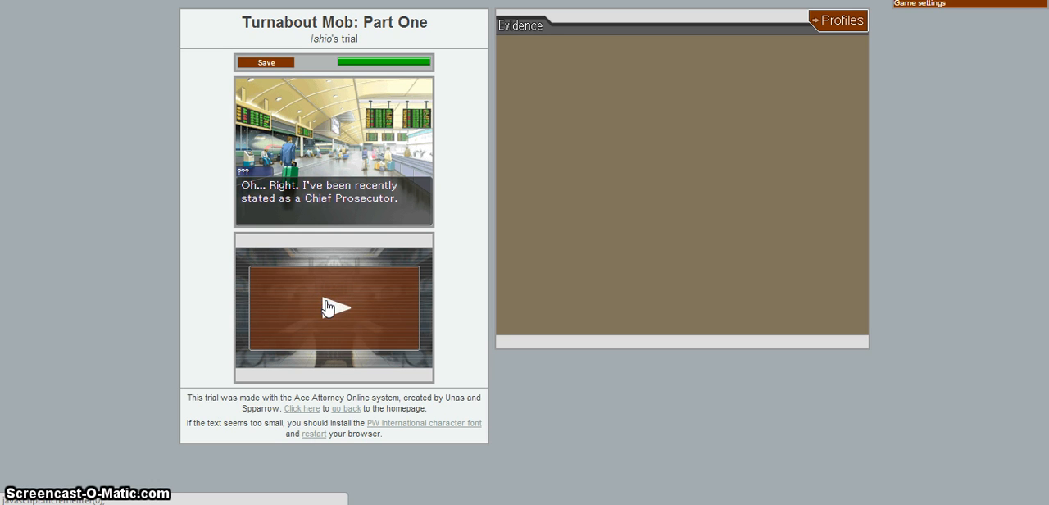
# Step: Continue the Chief Prosecutor's lines about the crime scene and text message until the call ends
pyautogui.click(336, 307)
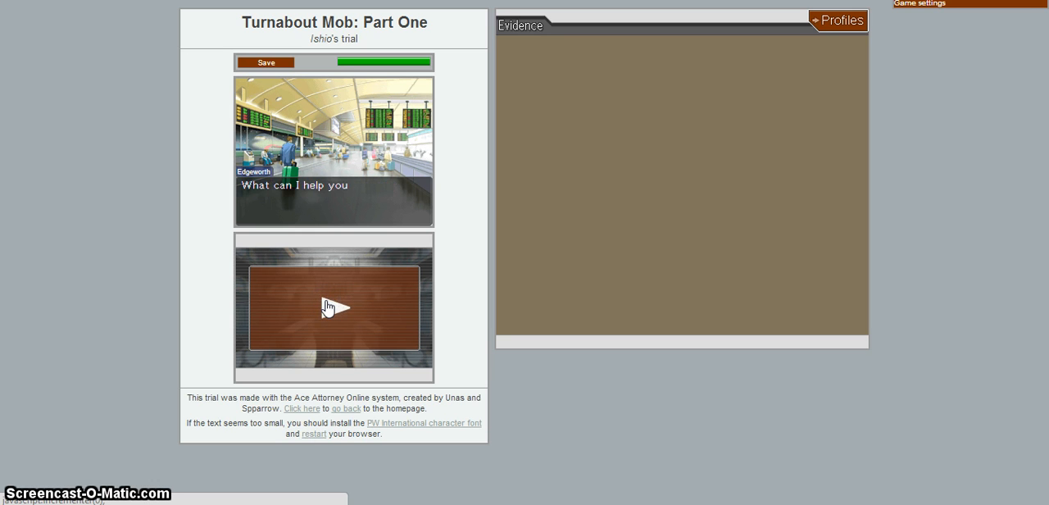
pyautogui.click(332, 307)
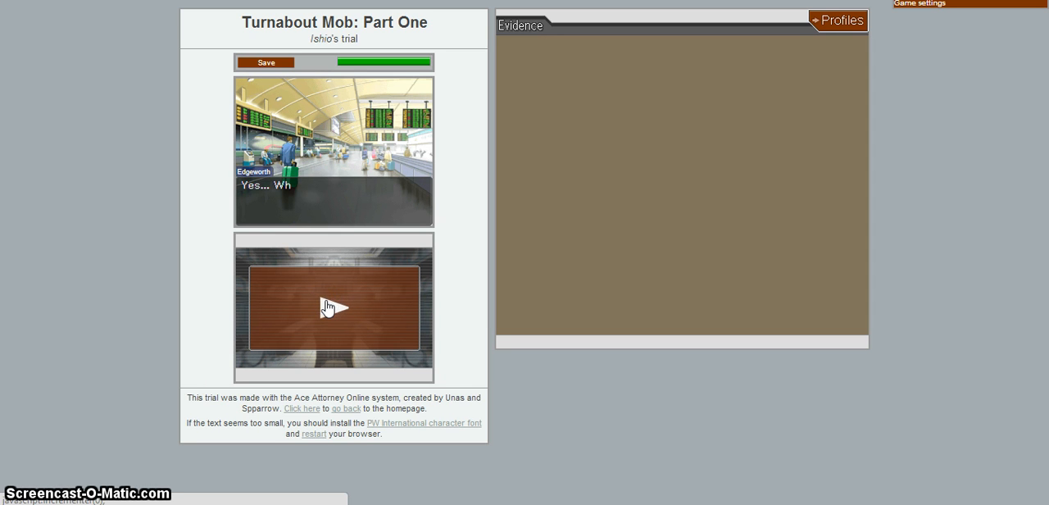
pyautogui.click(325, 306)
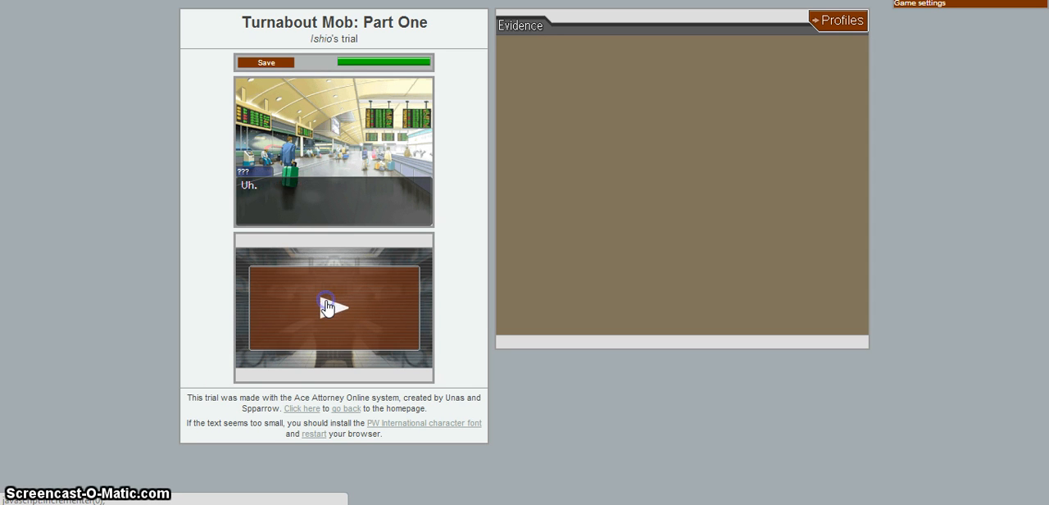
pyautogui.click(326, 308)
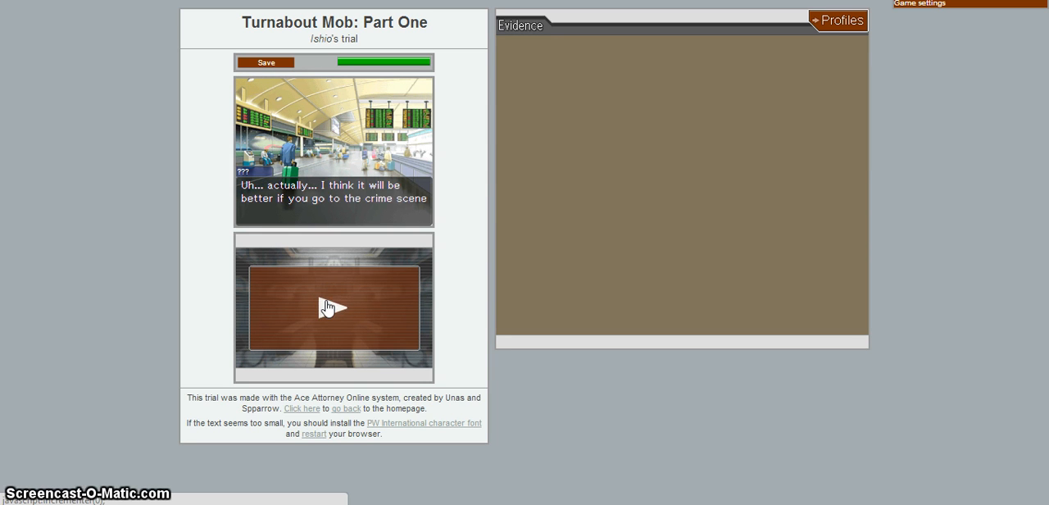
pyautogui.click(333, 308)
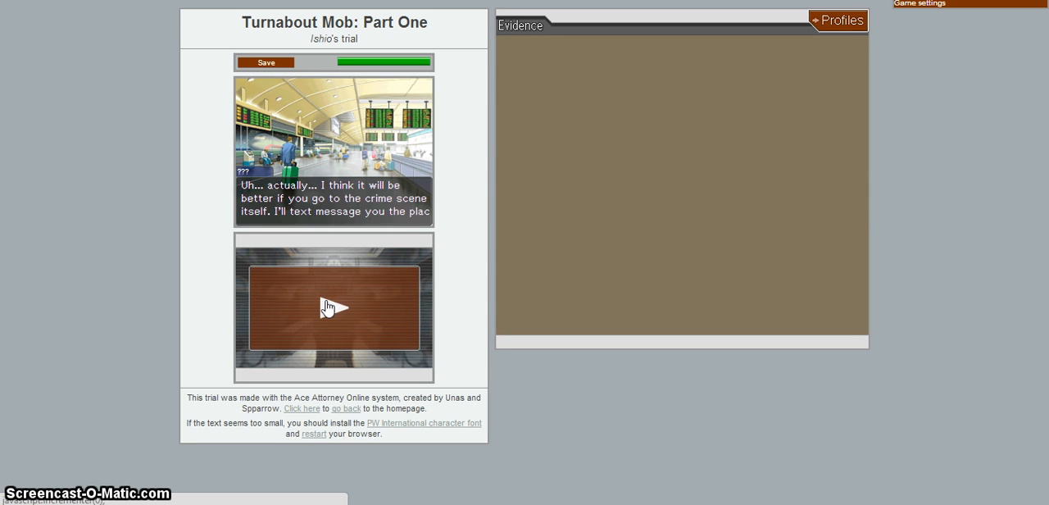
pyautogui.click(327, 306)
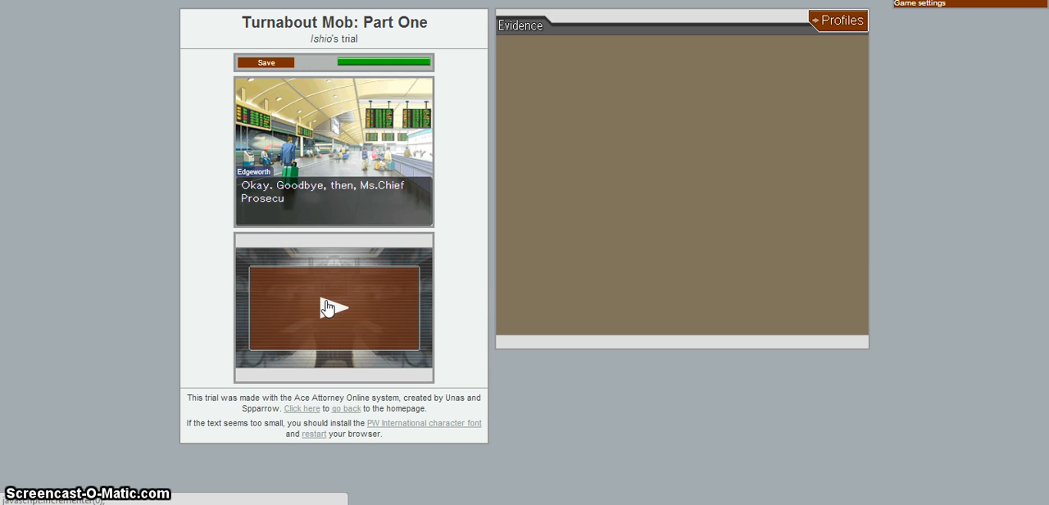
pyautogui.click(333, 307)
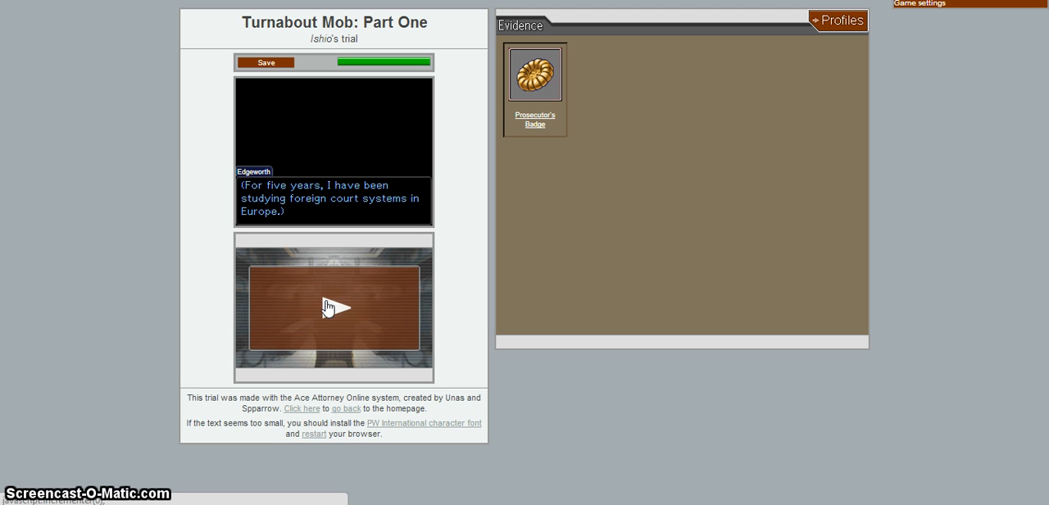
# Step: Advance Edgeworth's return monologue until the February 1st, 1:30 PM Crime Scene card shows
pyautogui.click(334, 308)
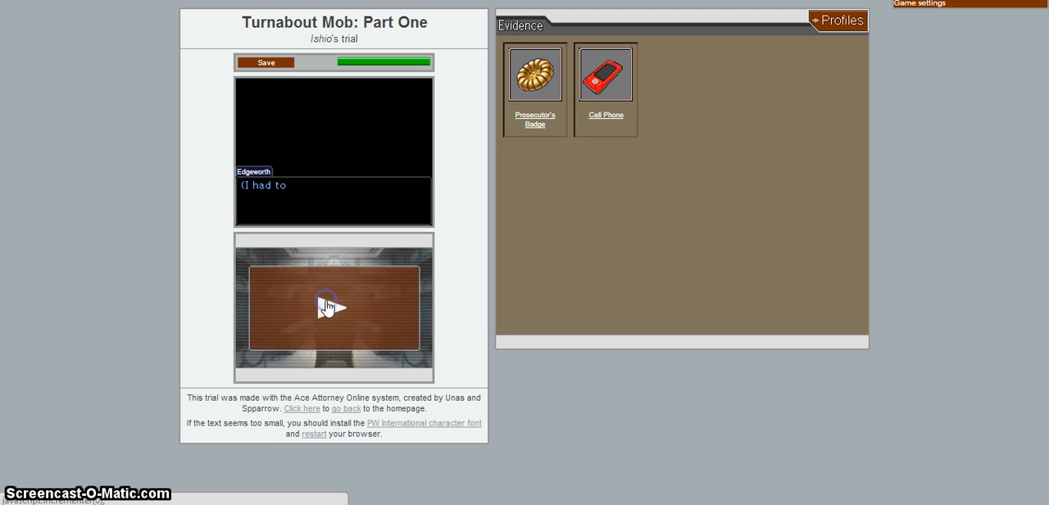
pyautogui.click(331, 305)
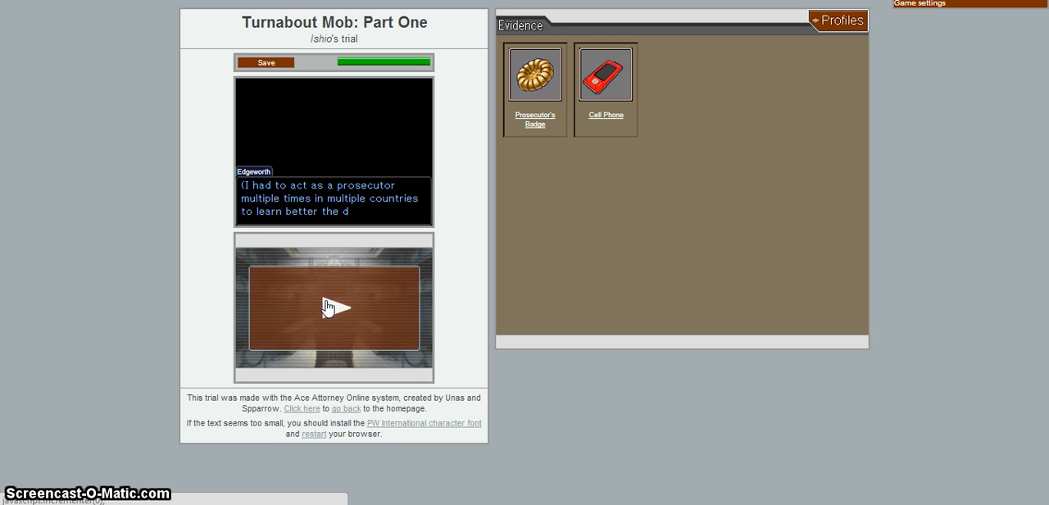
pyautogui.click(333, 307)
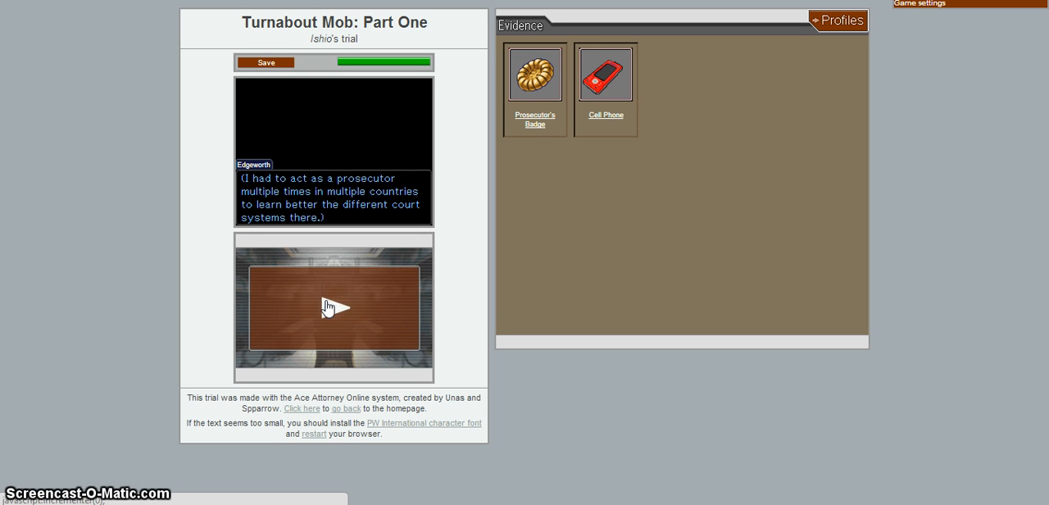
pyautogui.click(333, 307)
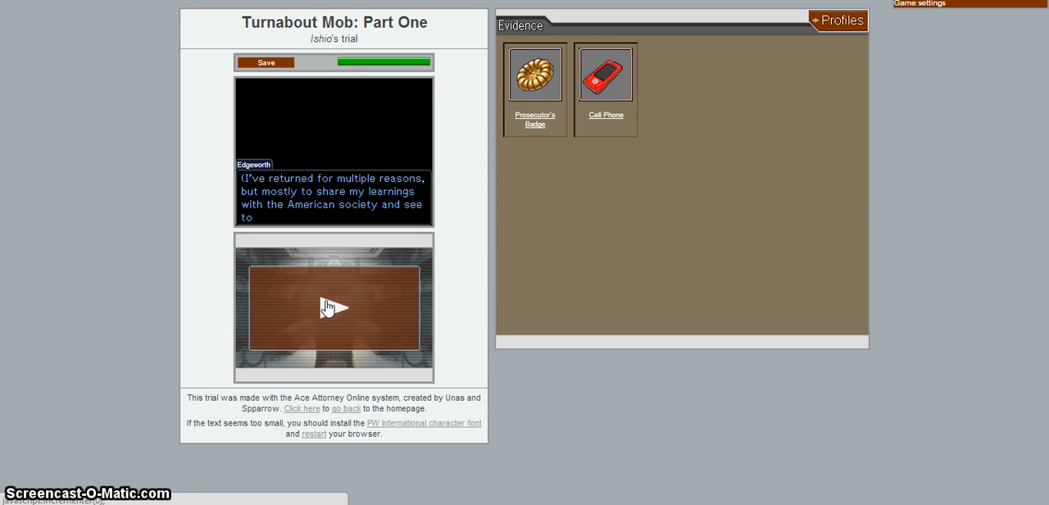
pyautogui.click(333, 308)
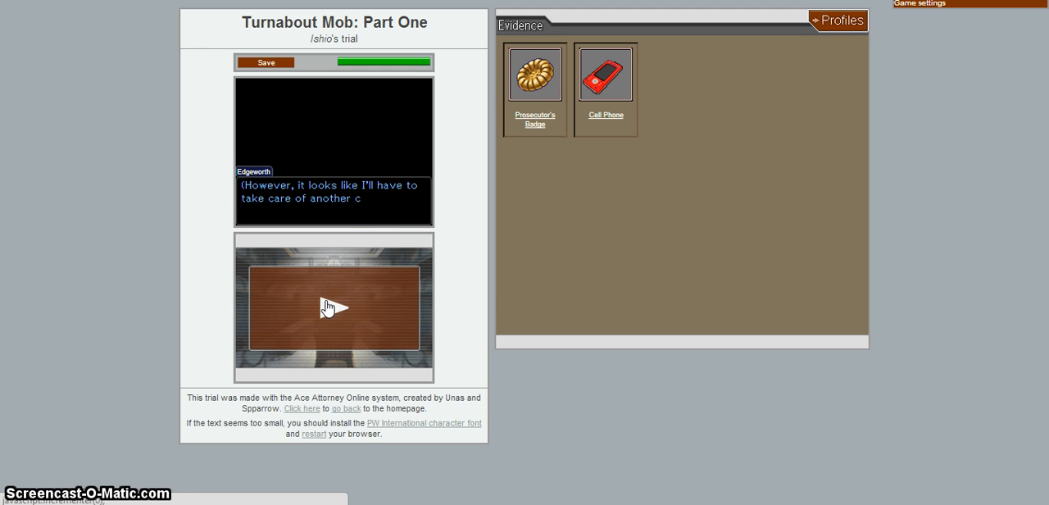
pyautogui.click(332, 307)
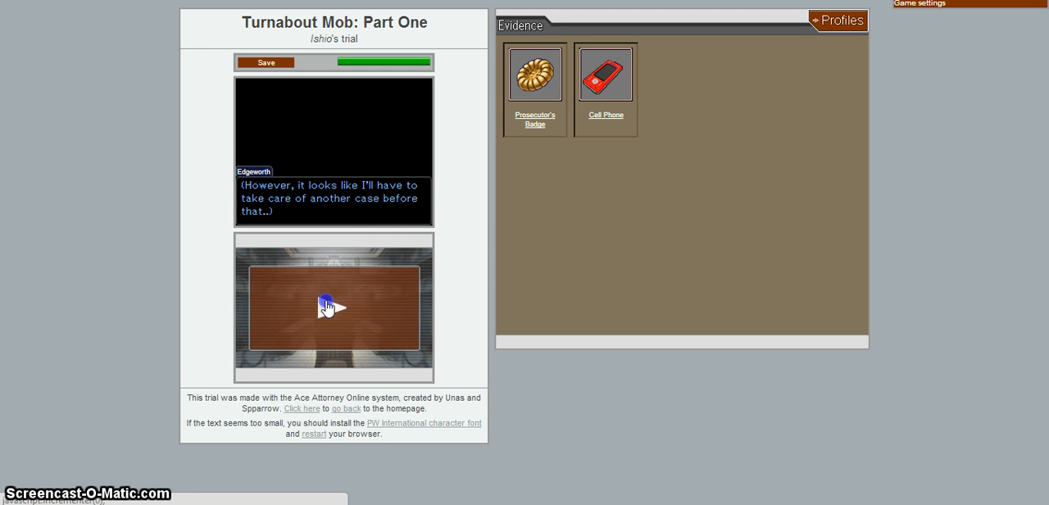
pyautogui.click(329, 307)
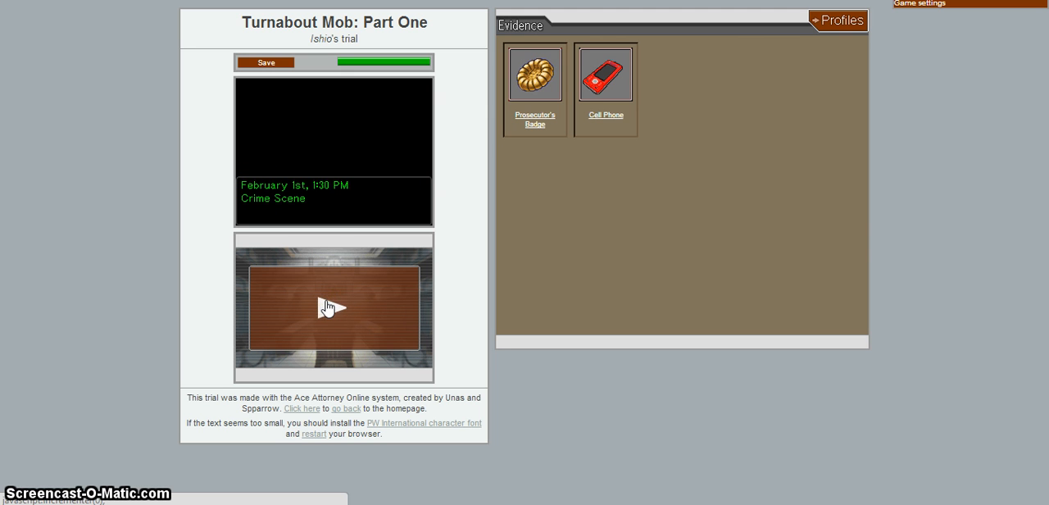
# Step: Advance past the scene card, Edgeworth's Kitaki remark and the unknown speaker's greeting
pyautogui.click(333, 307)
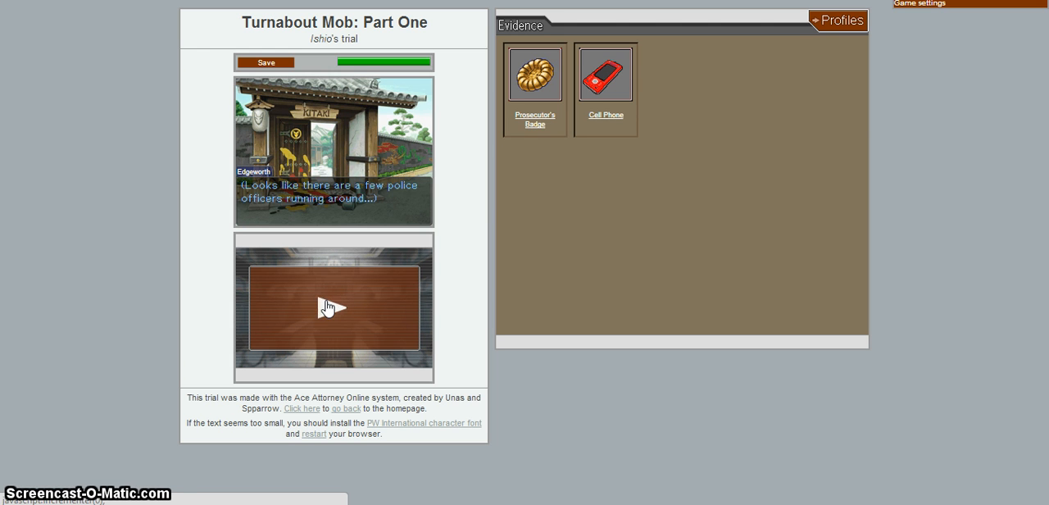
pyautogui.click(334, 306)
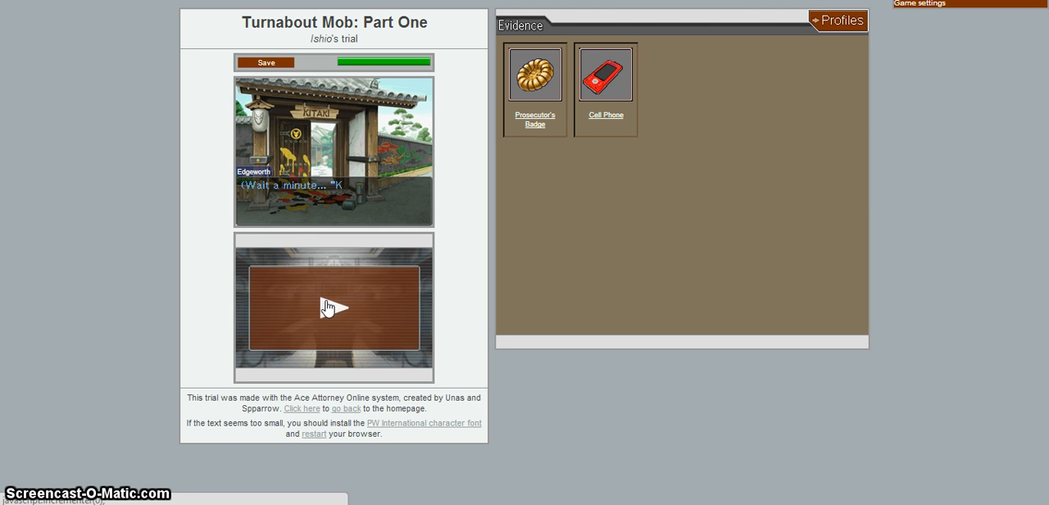
pyautogui.click(334, 308)
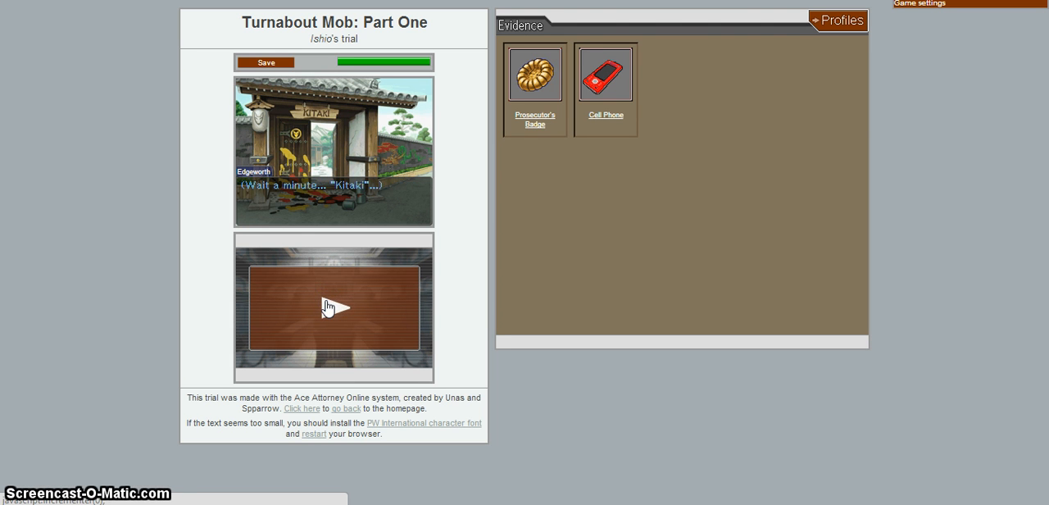
pyautogui.click(335, 307)
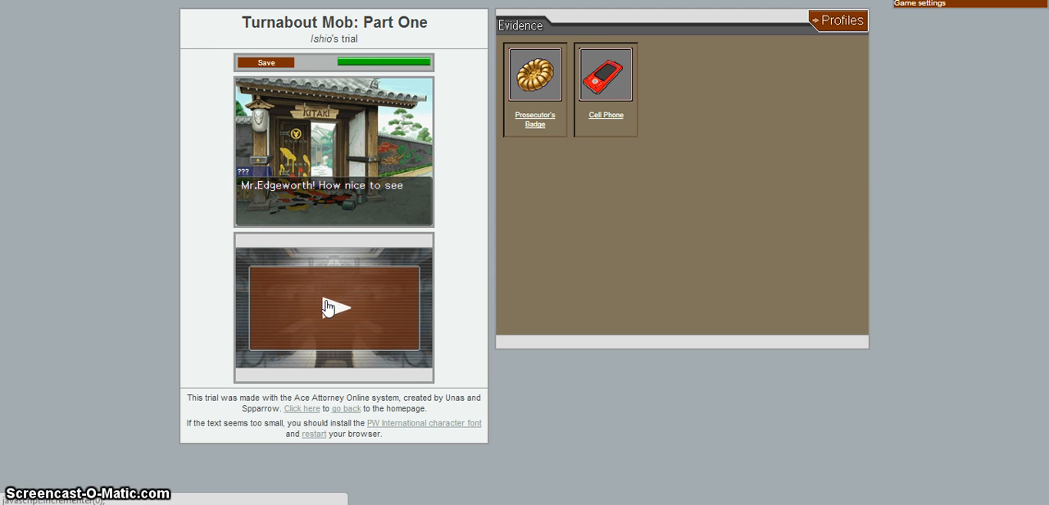
pyautogui.click(333, 307)
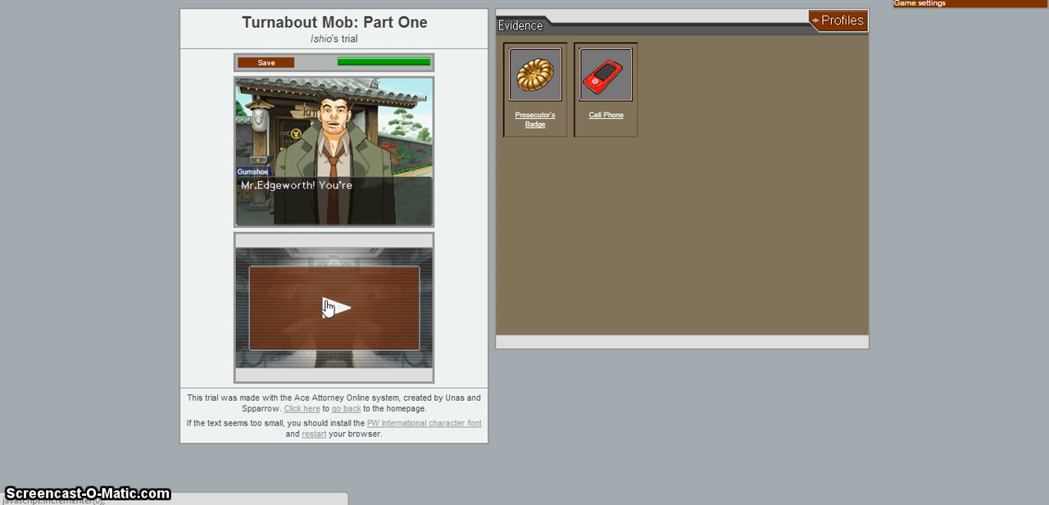
pyautogui.click(334, 307)
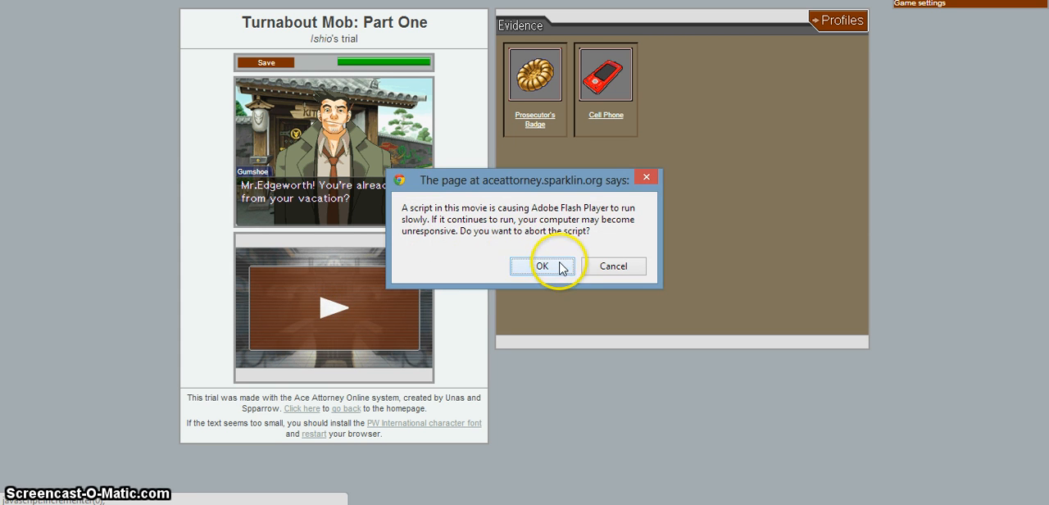
pyautogui.moveTo(637, 201)
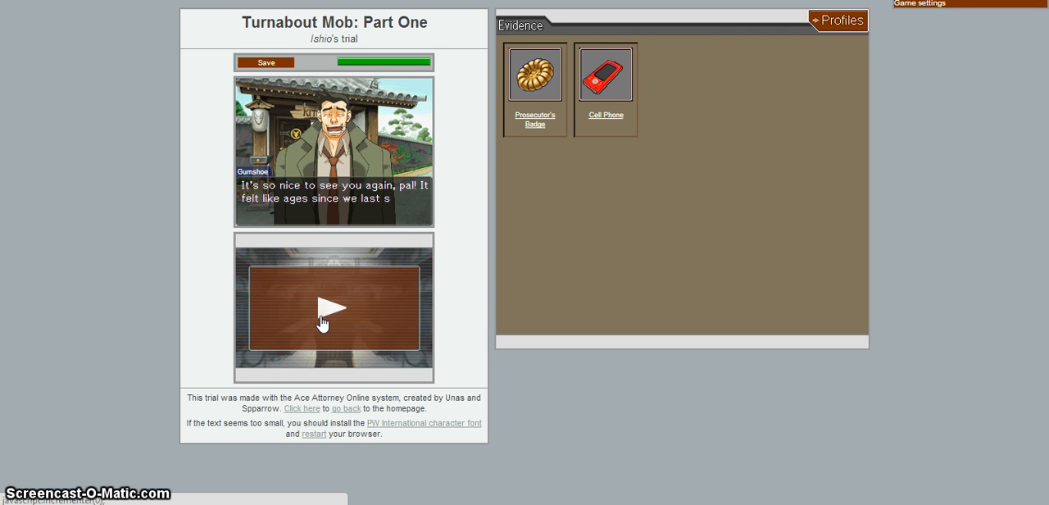
# Step: Finish Gumshoe's greeting, dismiss the Flash script warning, and reach the investigation options
pyautogui.click(333, 307)
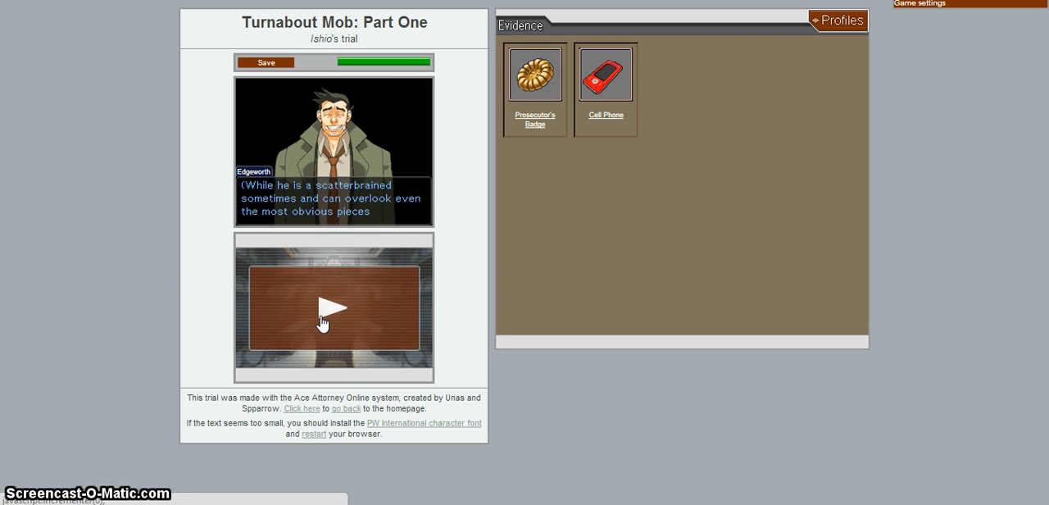
pyautogui.click(333, 308)
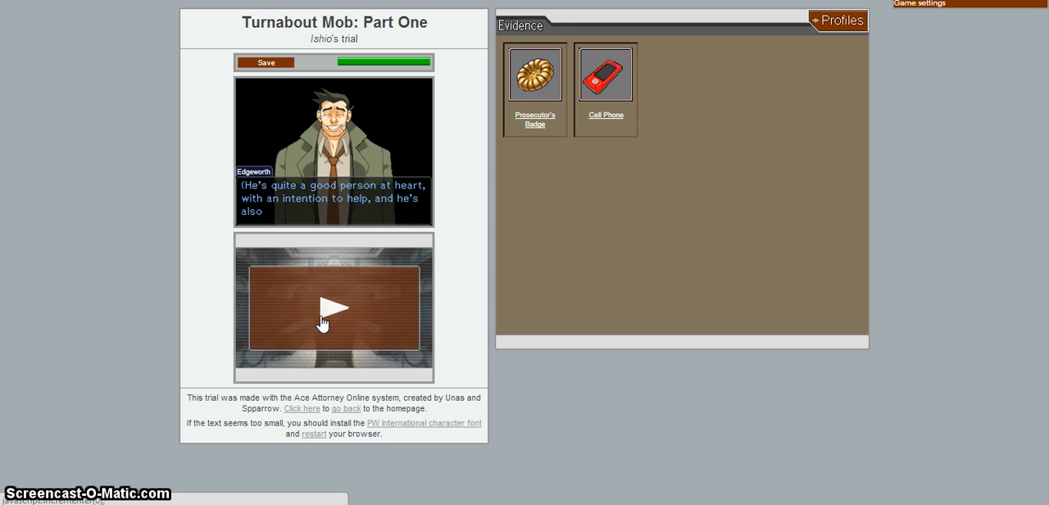
pyautogui.click(322, 319)
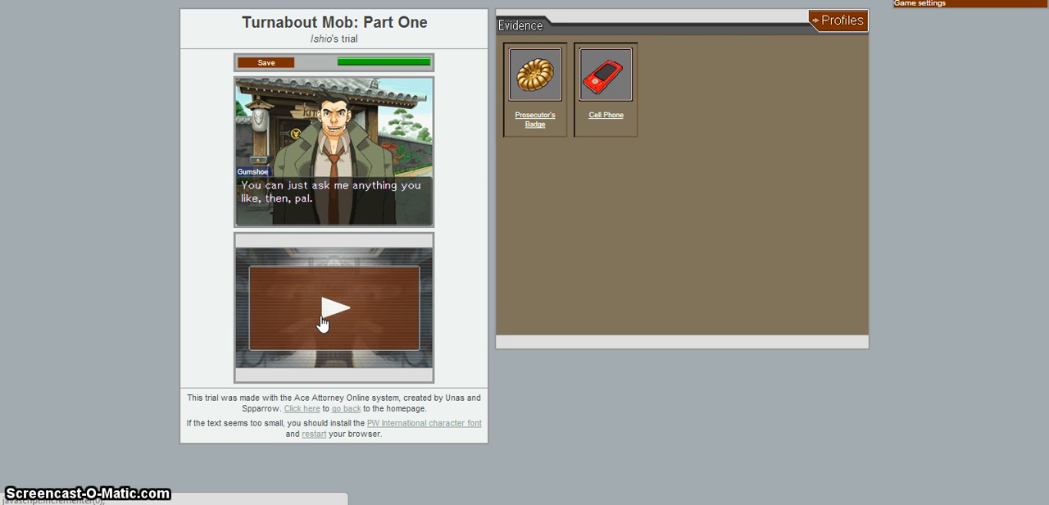
pyautogui.click(333, 307)
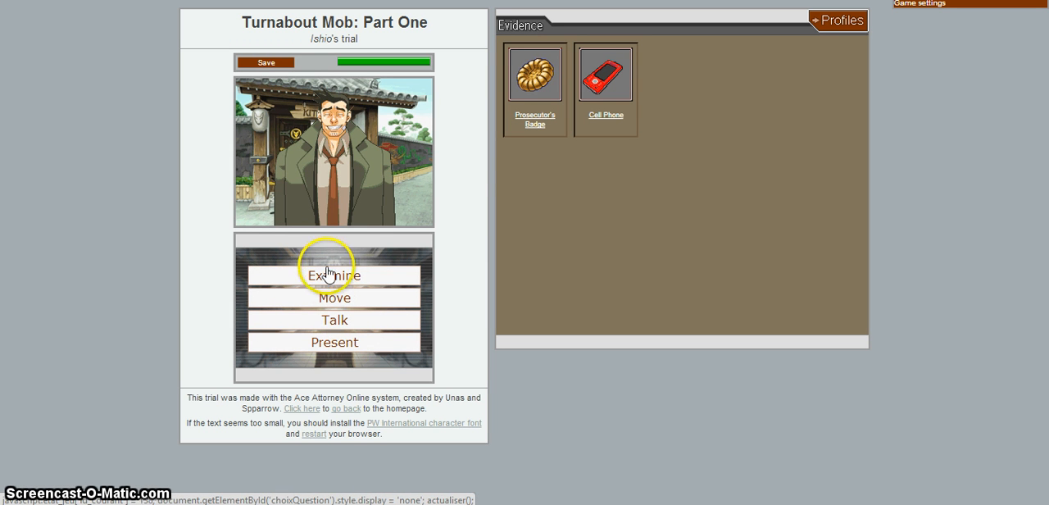
# Step: Examine the crime scene and advance through Edgeworth and Gumshoe's spilled paint exchange
pyautogui.click(333, 274)
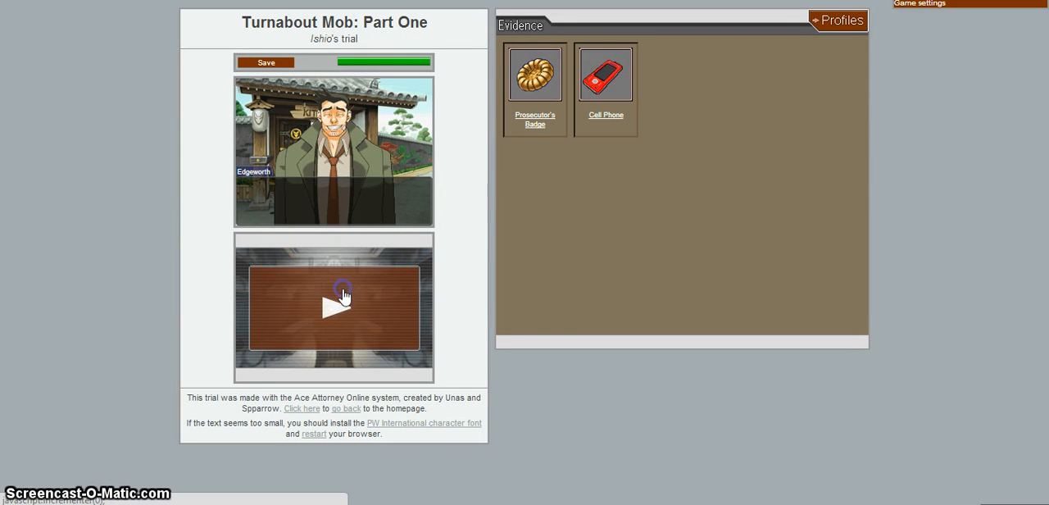
pyautogui.click(334, 307)
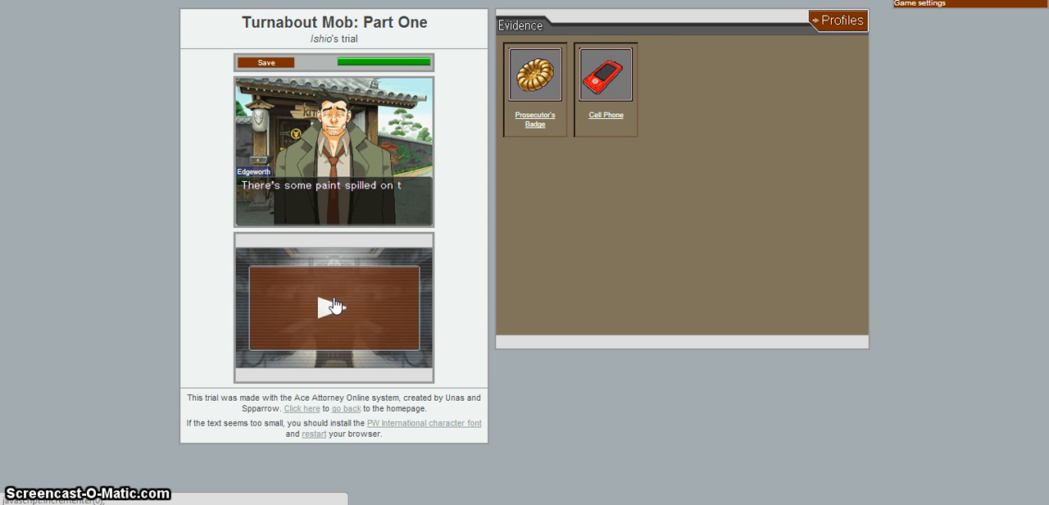
pyautogui.click(334, 306)
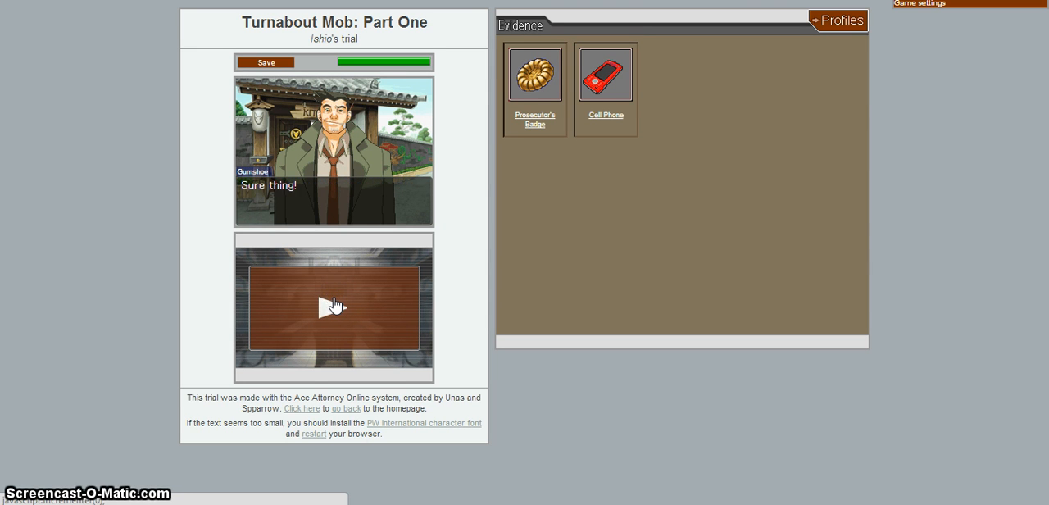
pyautogui.click(334, 307)
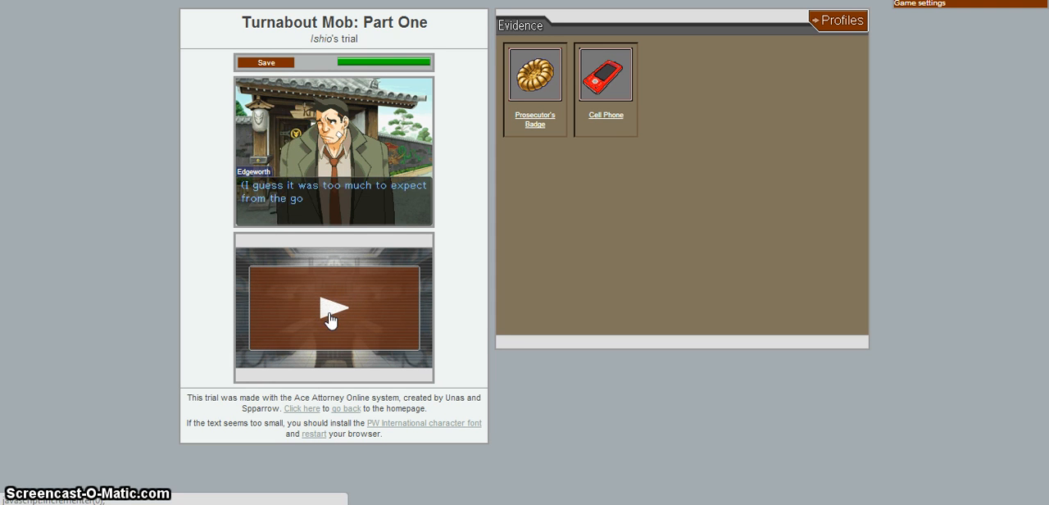
pyautogui.click(333, 308)
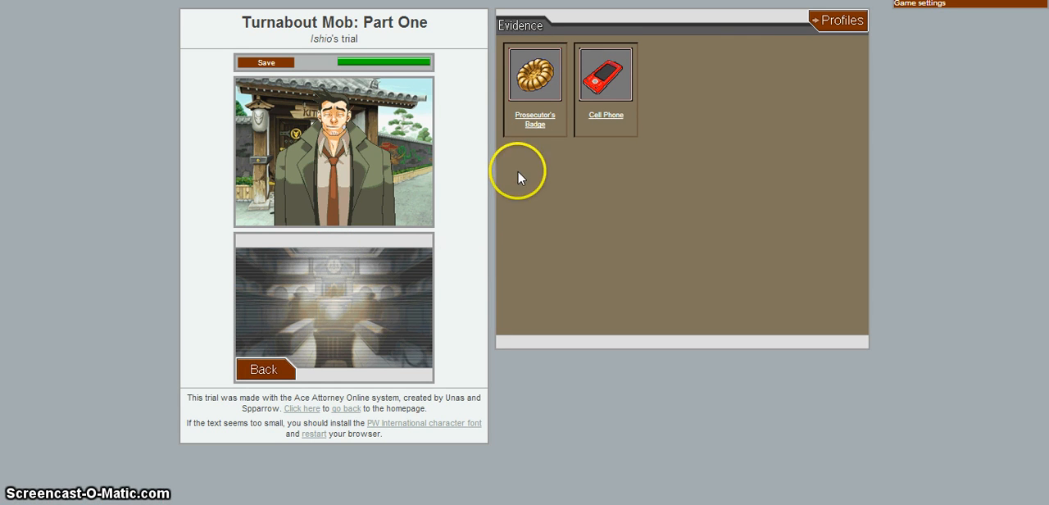
# Step: Read the Cell Phone's description, then present evidence to Gumshoe and advance his reaction
pyautogui.click(605, 72)
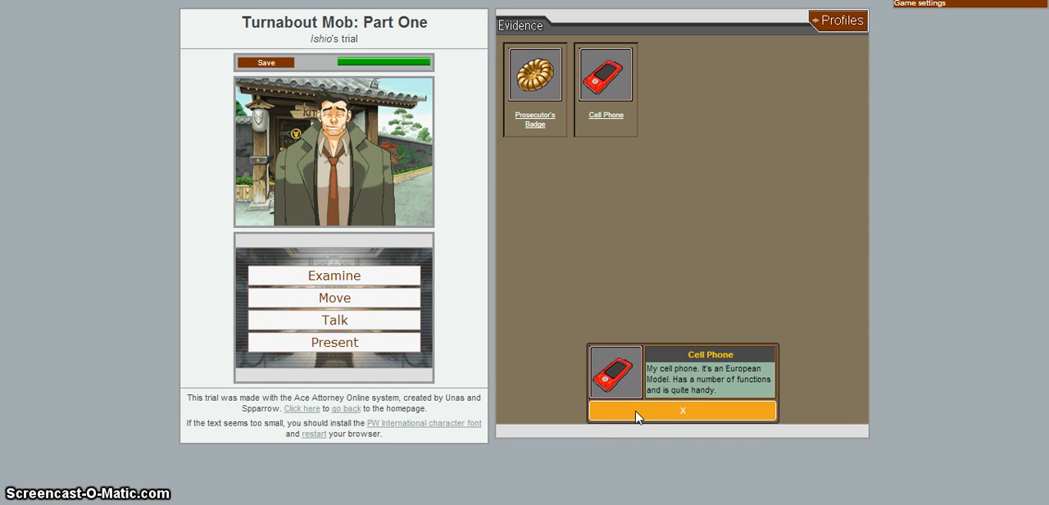
pyautogui.click(682, 409)
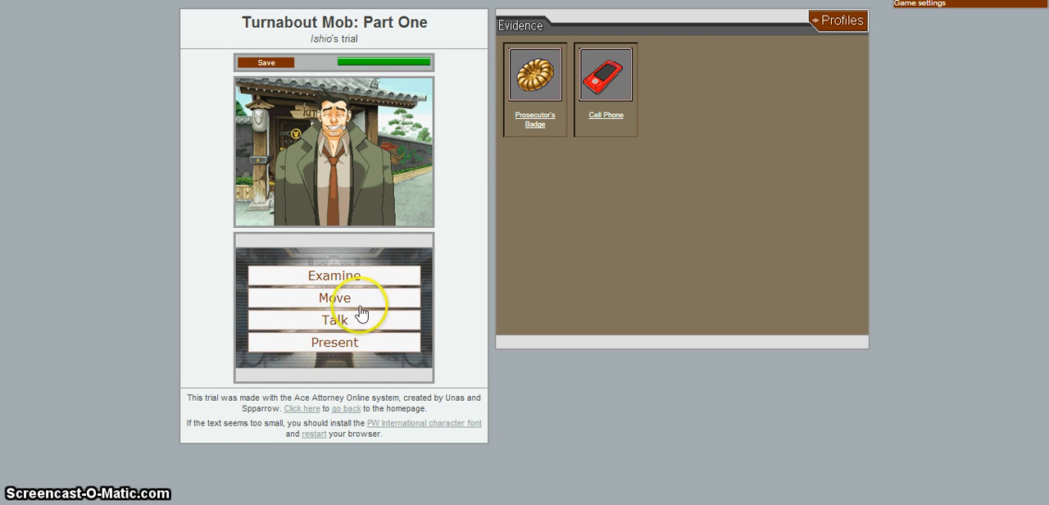
pyautogui.click(334, 341)
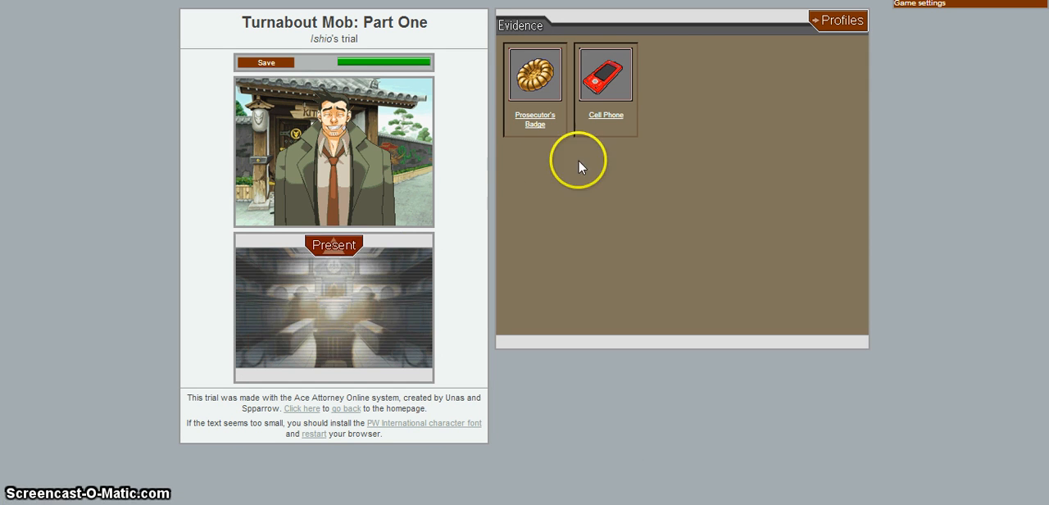
pyautogui.click(333, 244)
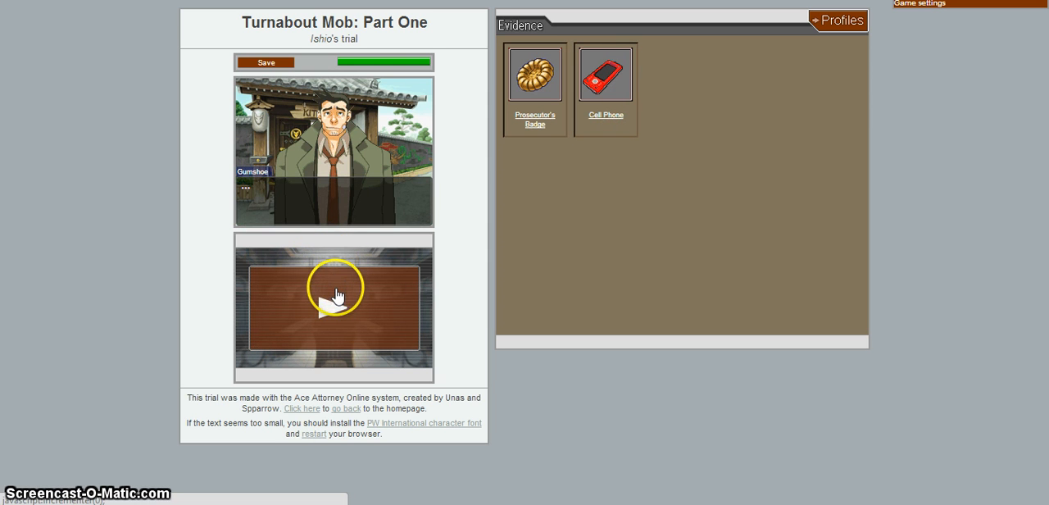
pyautogui.click(334, 304)
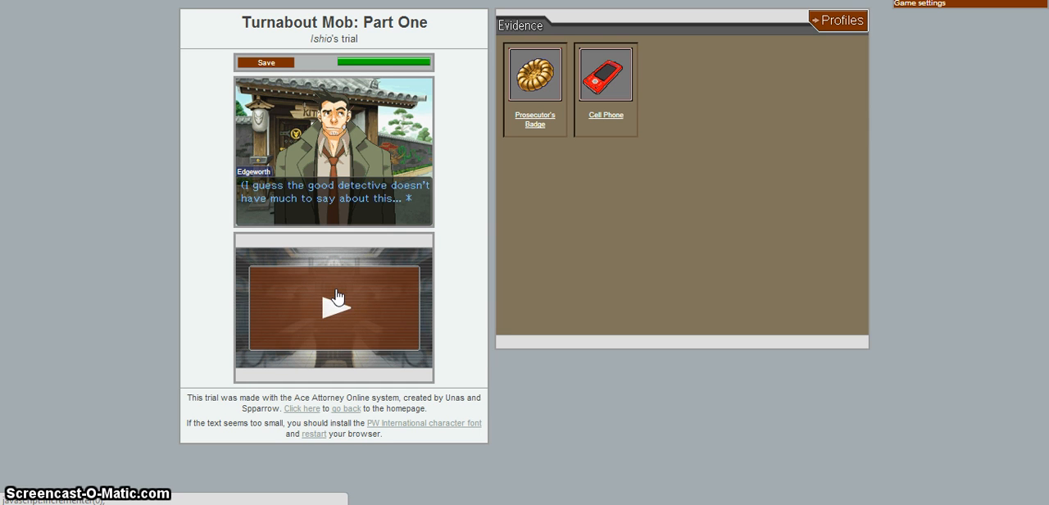
pyautogui.click(333, 303)
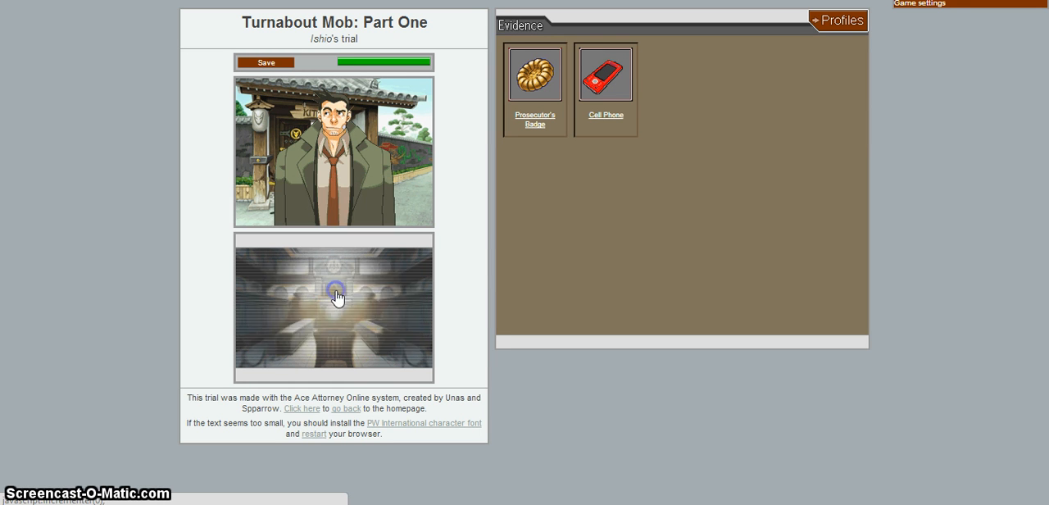
# Step: Advance Gumshoe's talk about the diamond and view the Kitaki Diamond's description
pyautogui.click(333, 291)
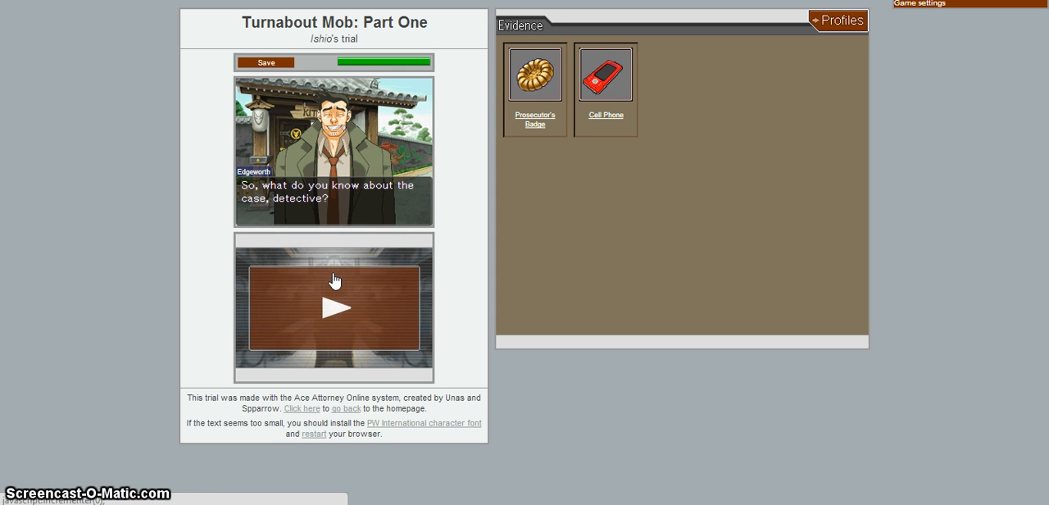
pyautogui.click(334, 307)
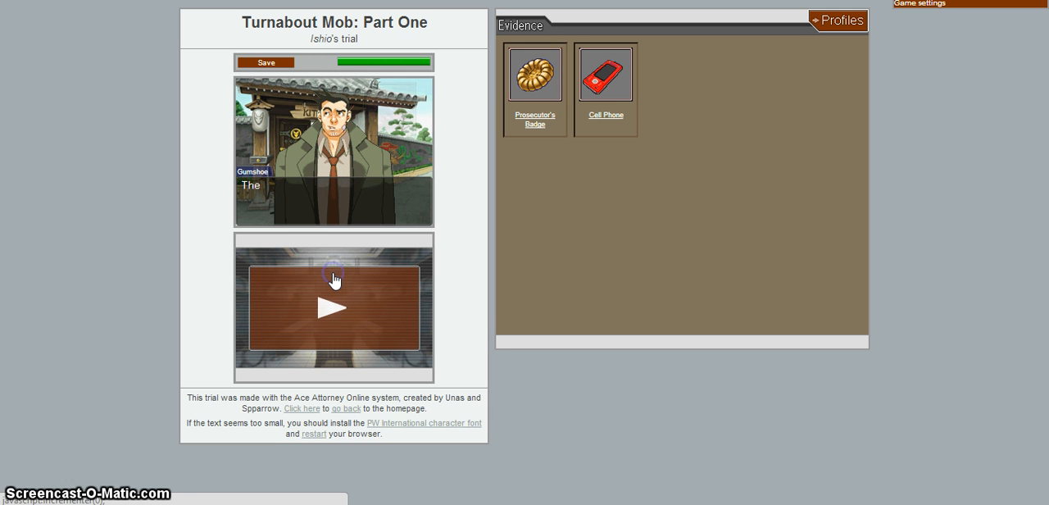
pyautogui.click(334, 308)
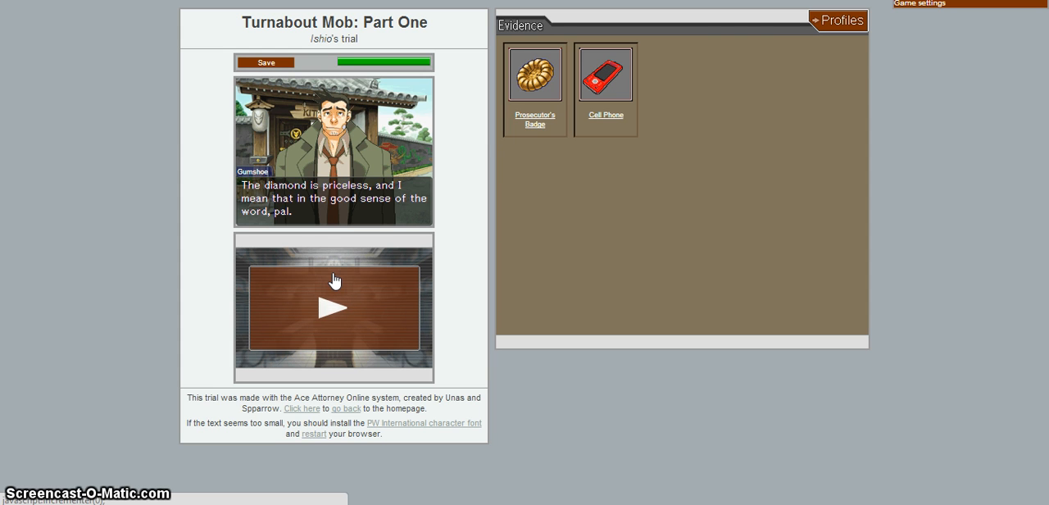
pyautogui.click(333, 199)
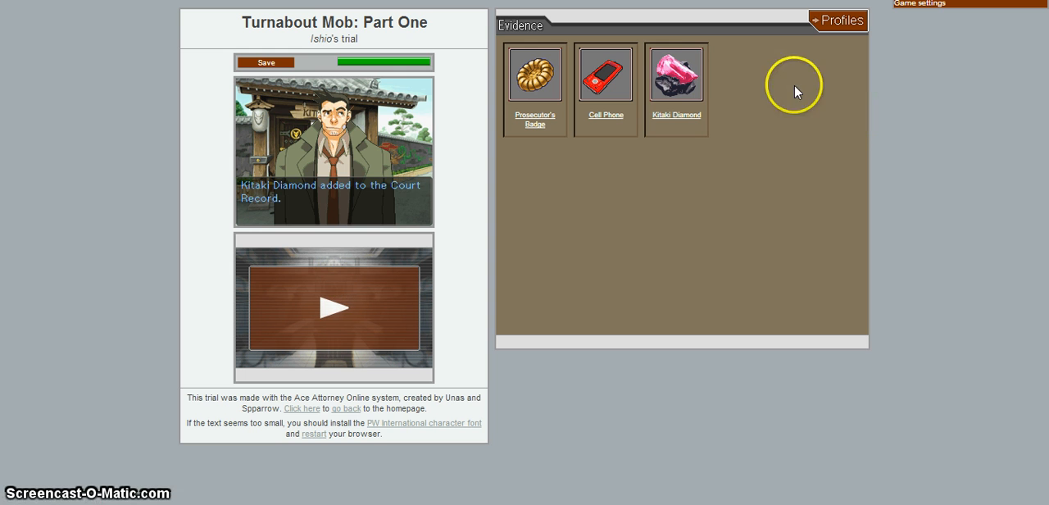
pyautogui.click(676, 72)
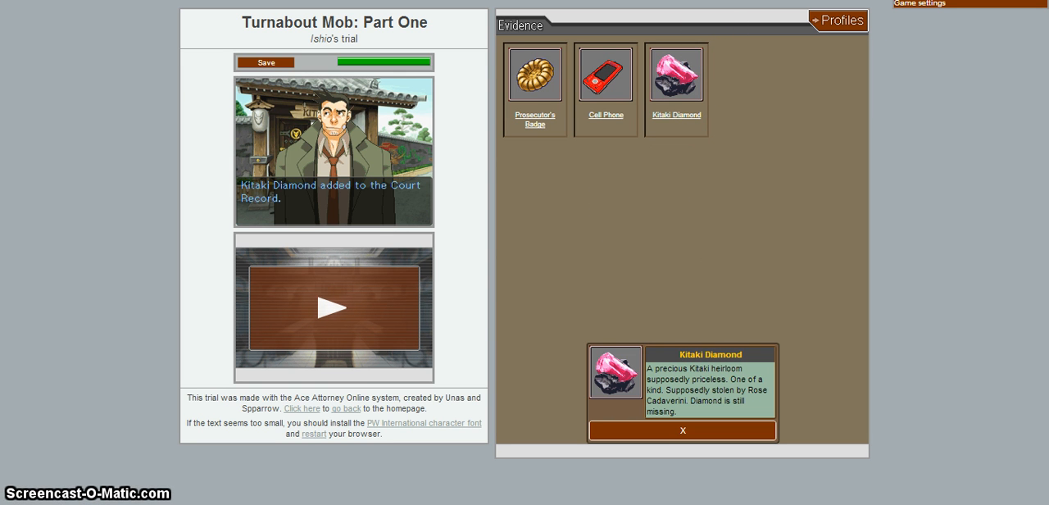
pyautogui.click(838, 20)
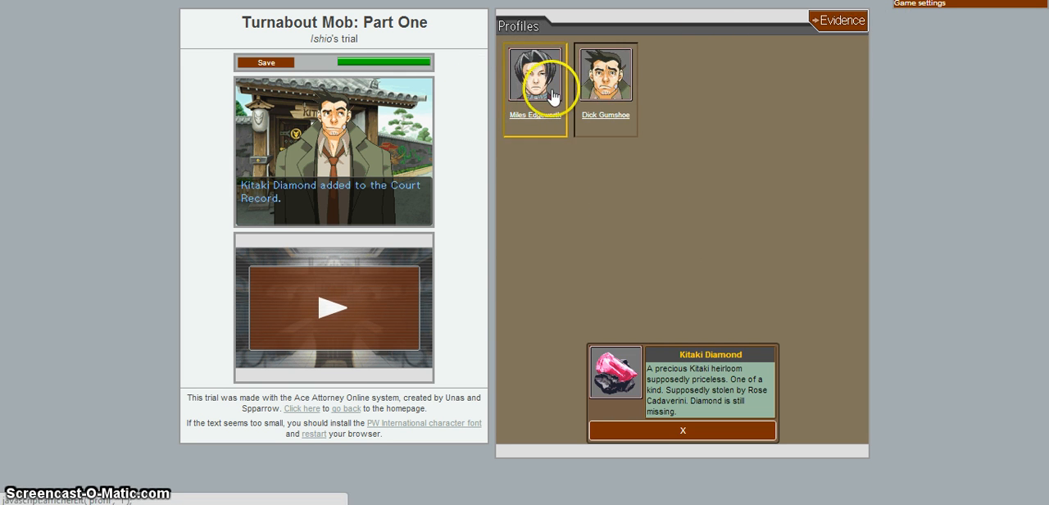
pyautogui.click(535, 73)
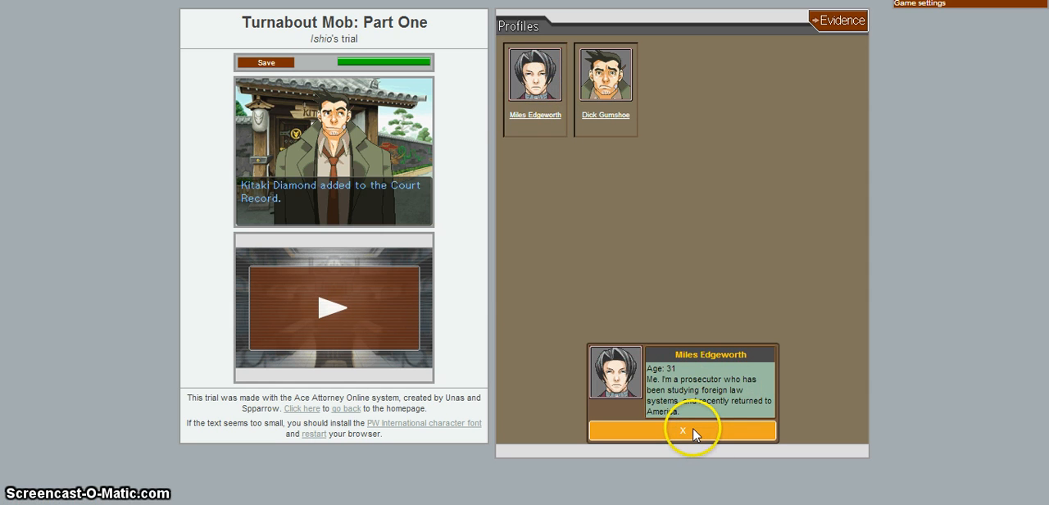
pyautogui.click(682, 430)
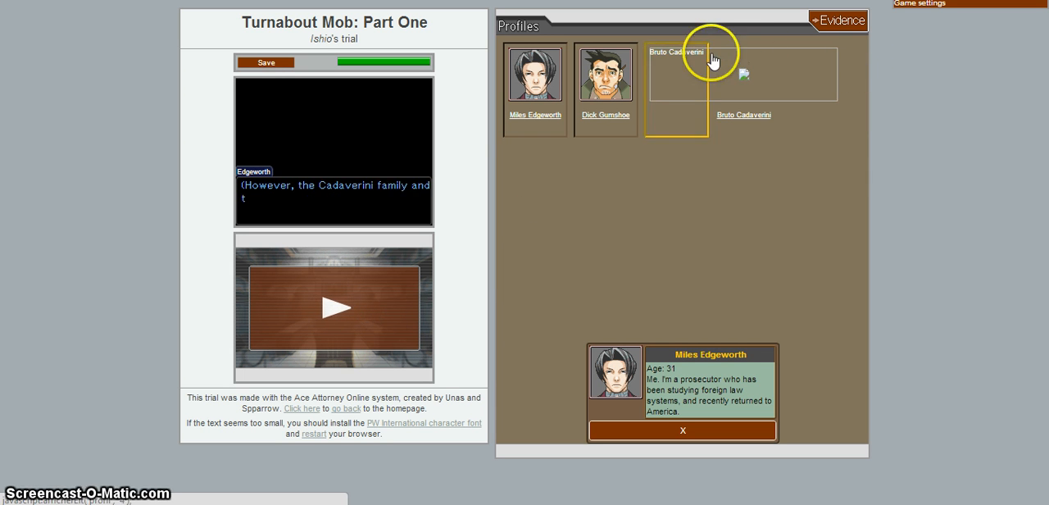
pyautogui.click(836, 20)
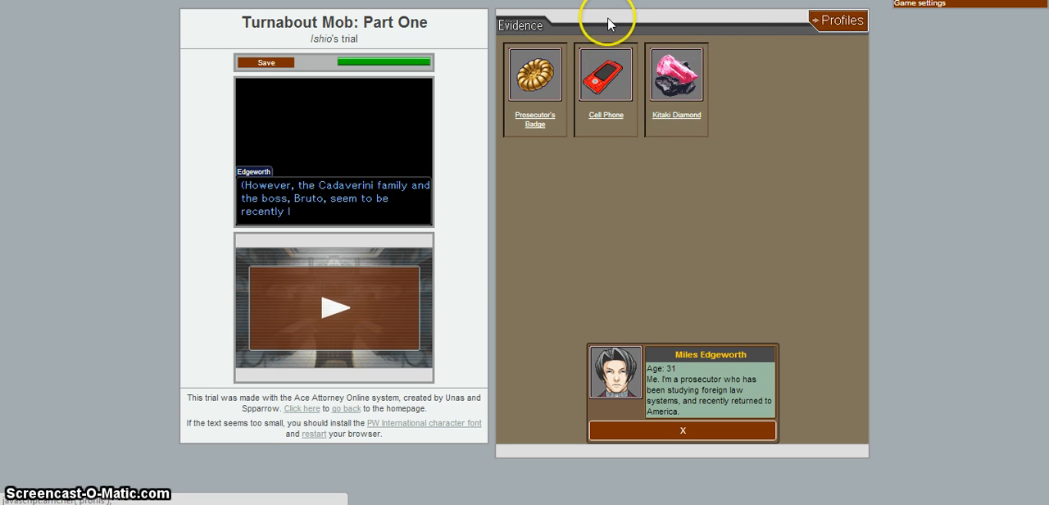
pyautogui.click(838, 21)
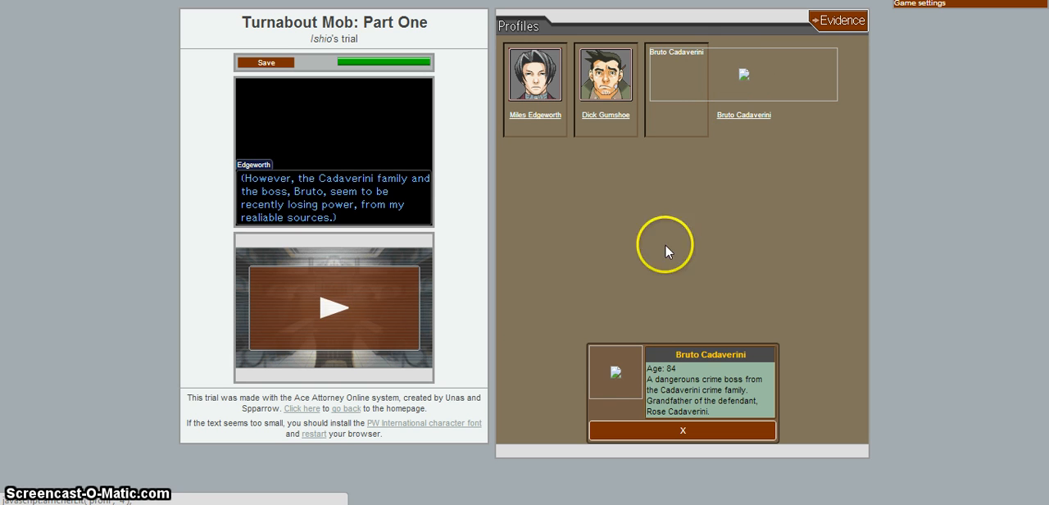
pyautogui.moveTo(700, 378)
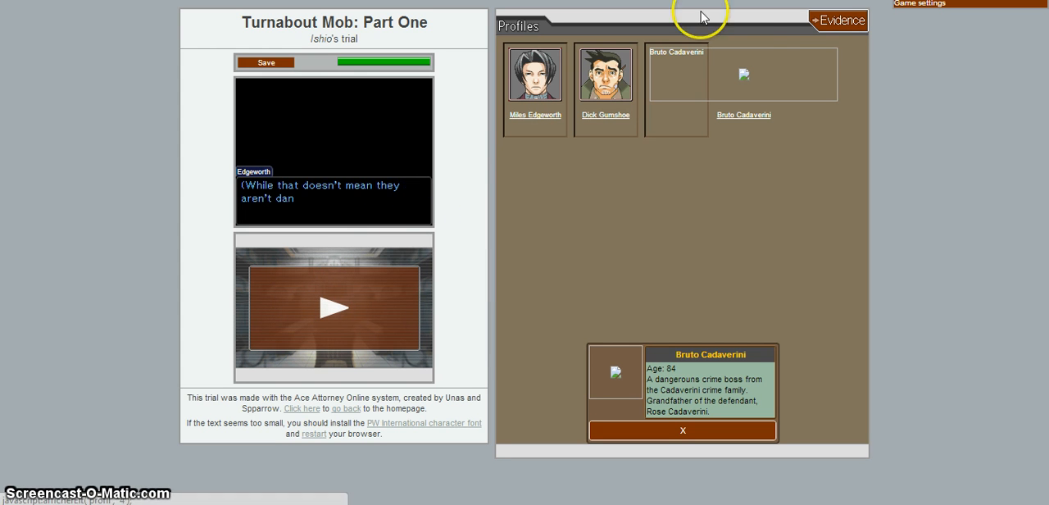
pyautogui.click(837, 20)
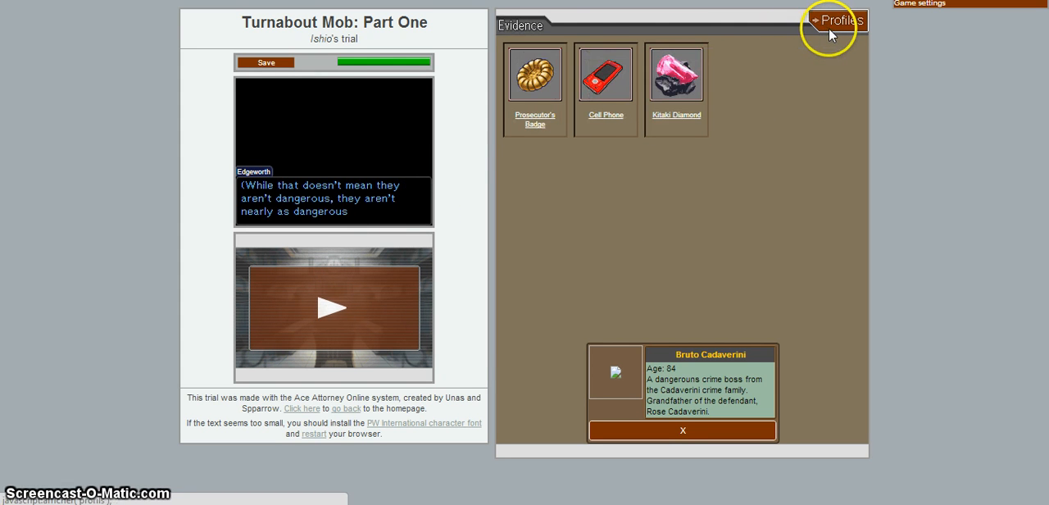
pyautogui.click(835, 20)
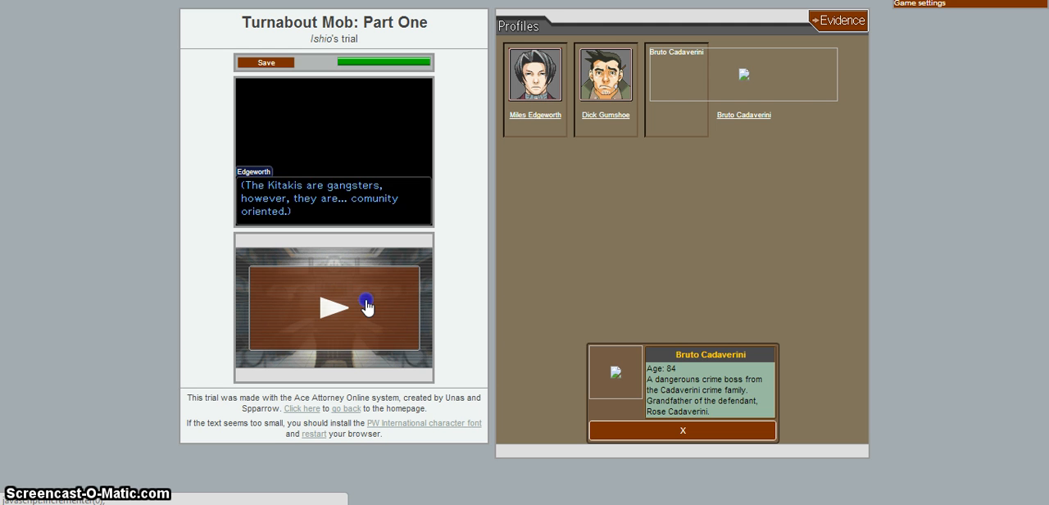
# Step: Advance Edgeworth's monologue on the Cadaverini and Kitaki families until Gumshoe speaks
pyautogui.click(366, 305)
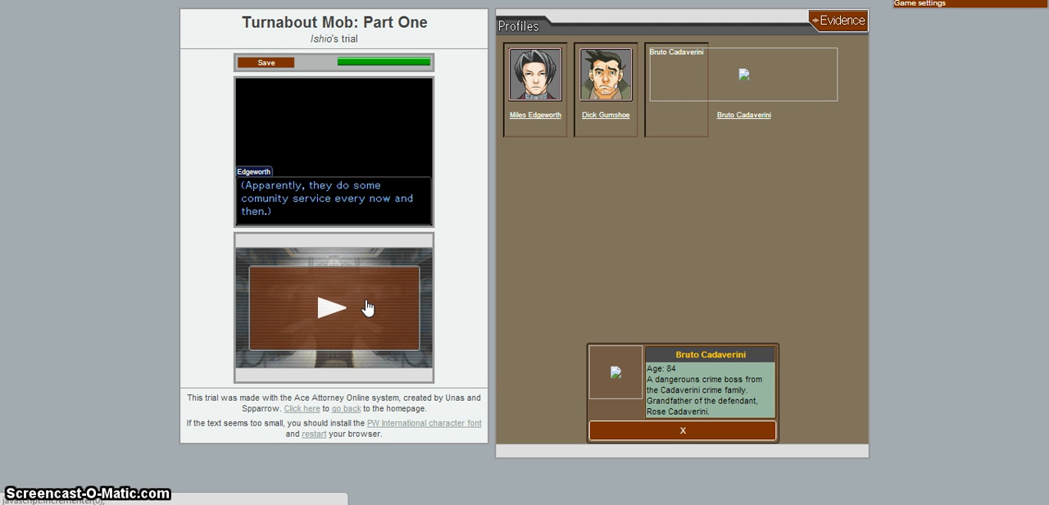
pyautogui.click(332, 303)
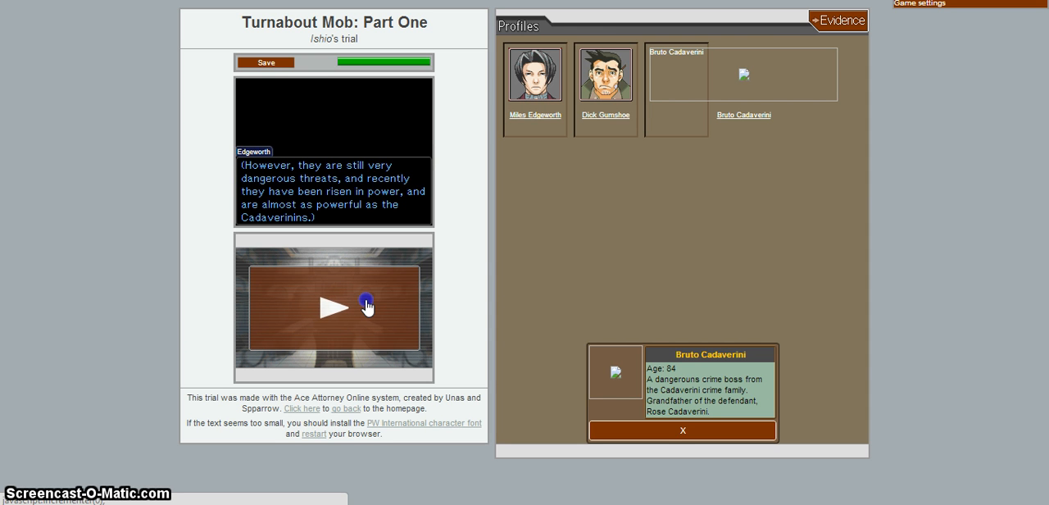
pyautogui.click(362, 307)
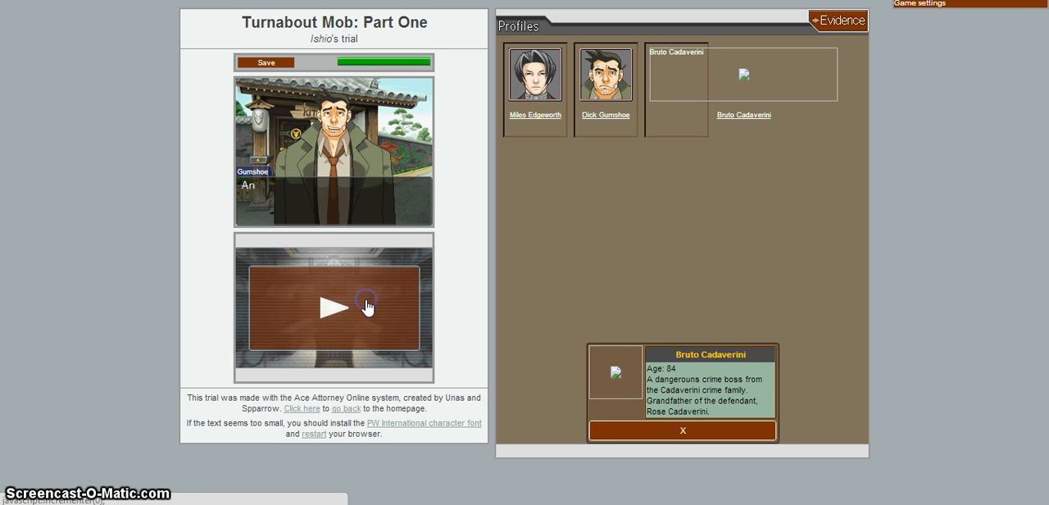
pyautogui.click(334, 307)
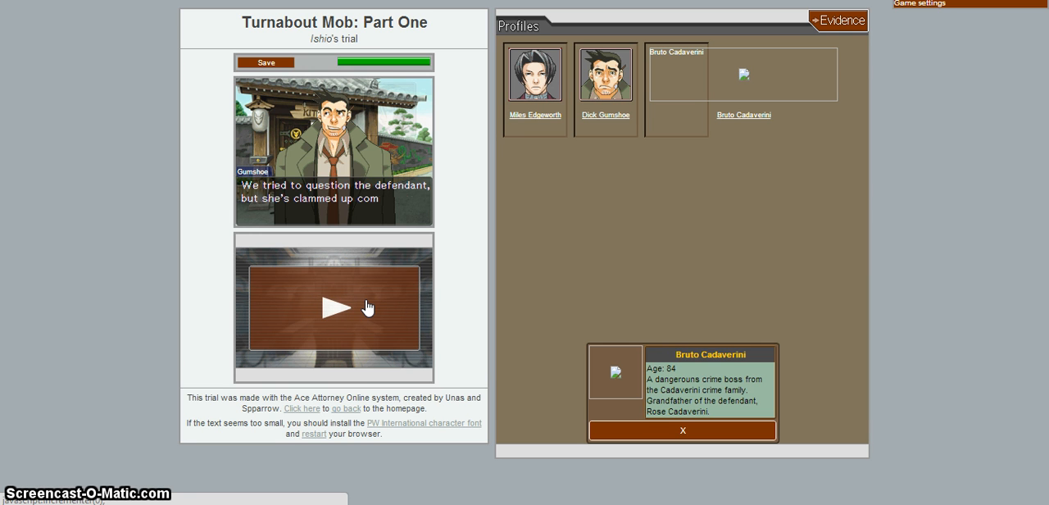
pyautogui.click(364, 305)
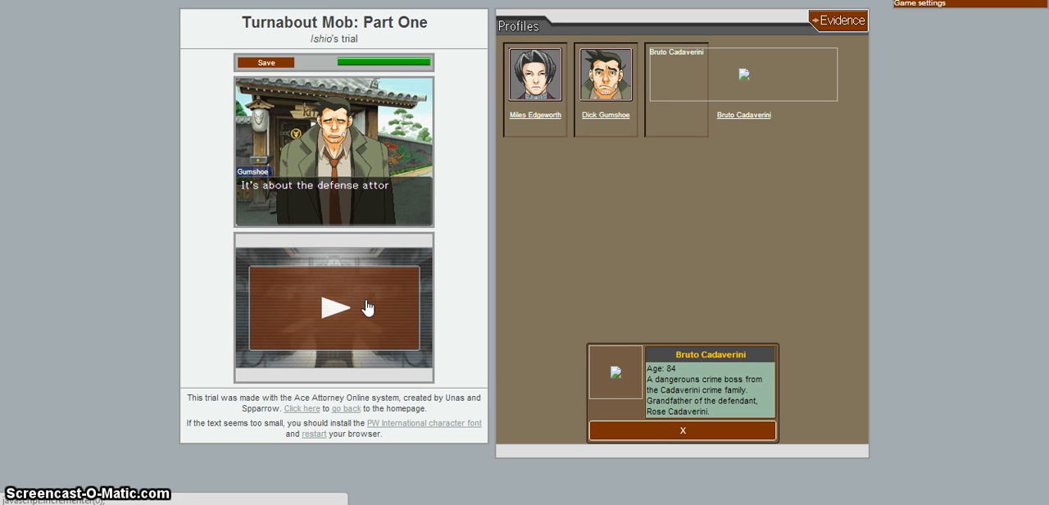
pyautogui.click(335, 307)
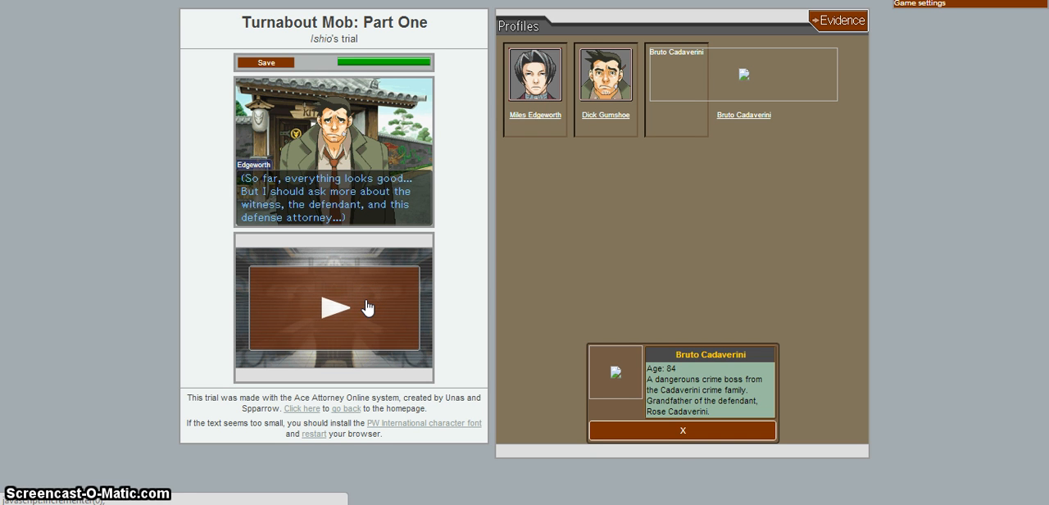
# Step: Ask Gumshoe about The Defense Attorney, learn the name Kristoph Gavin, and show Evidence again
pyautogui.click(335, 307)
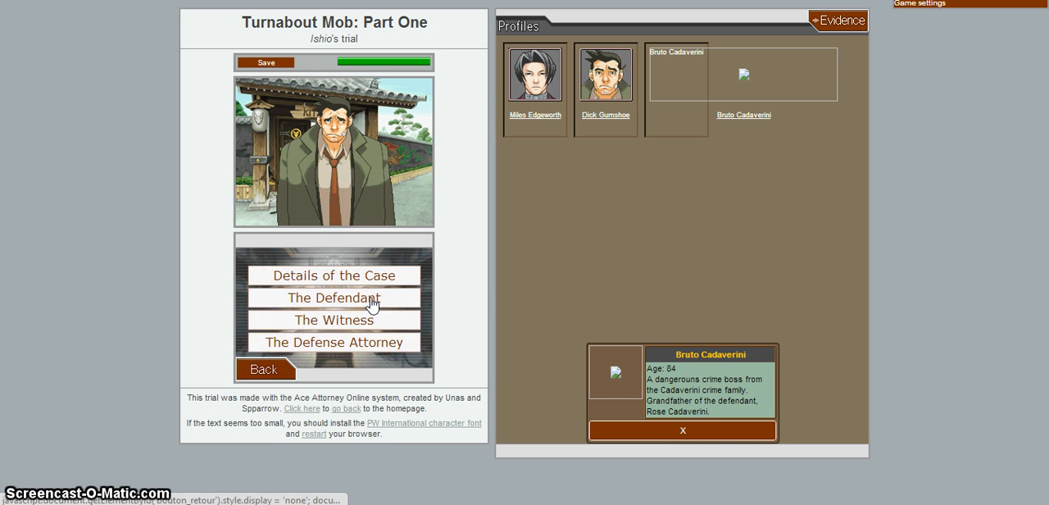
pyautogui.click(333, 342)
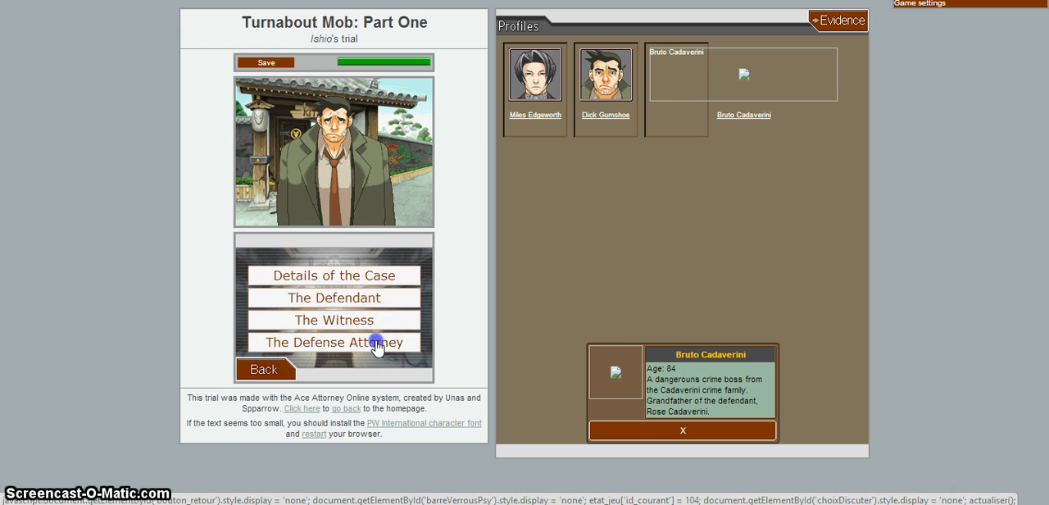
pyautogui.click(333, 341)
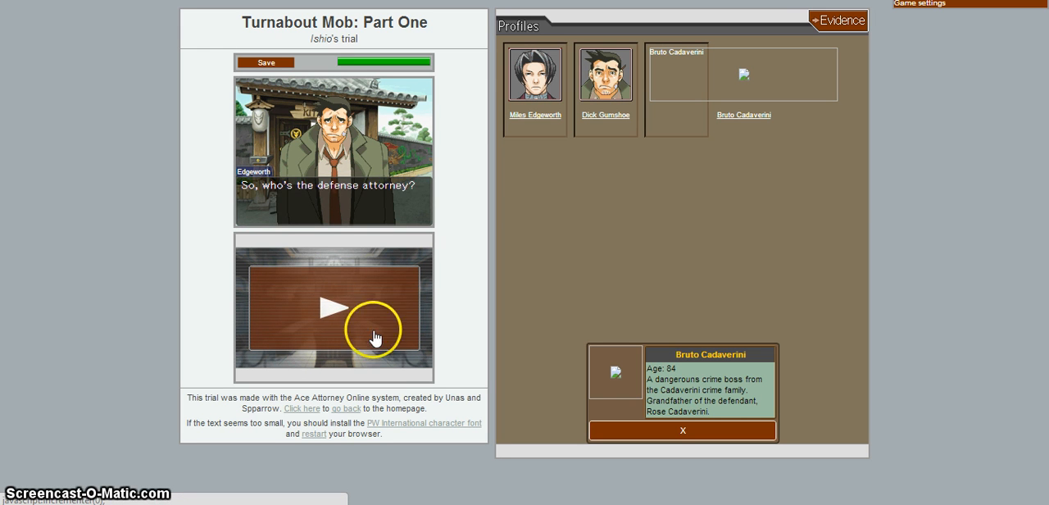
pyautogui.click(333, 296)
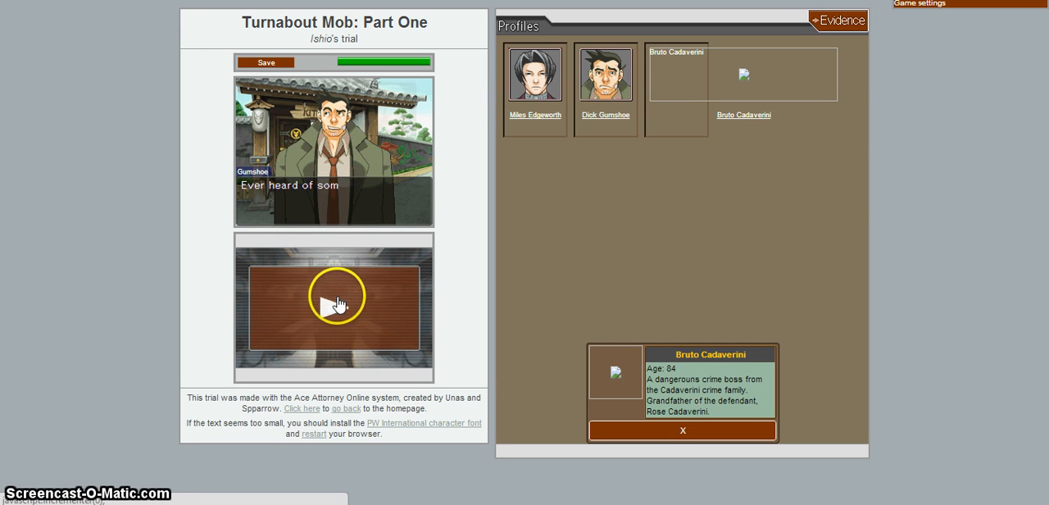
pyautogui.click(334, 296)
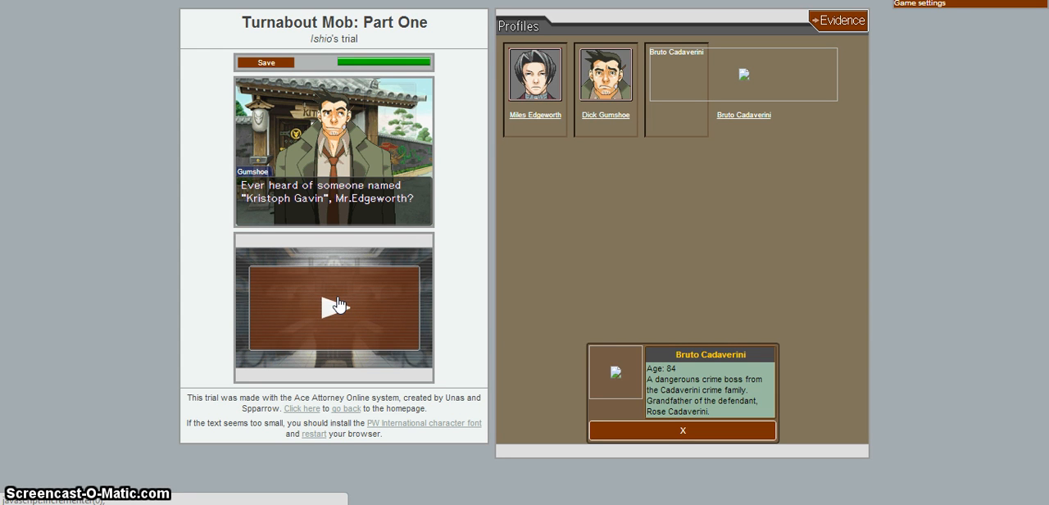
pyautogui.moveTo(656, 141)
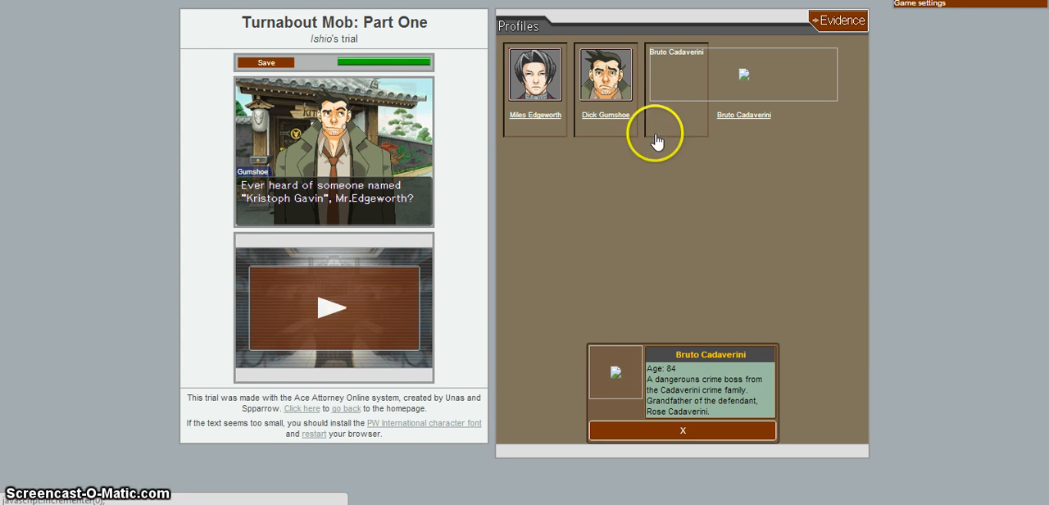
pyautogui.click(839, 21)
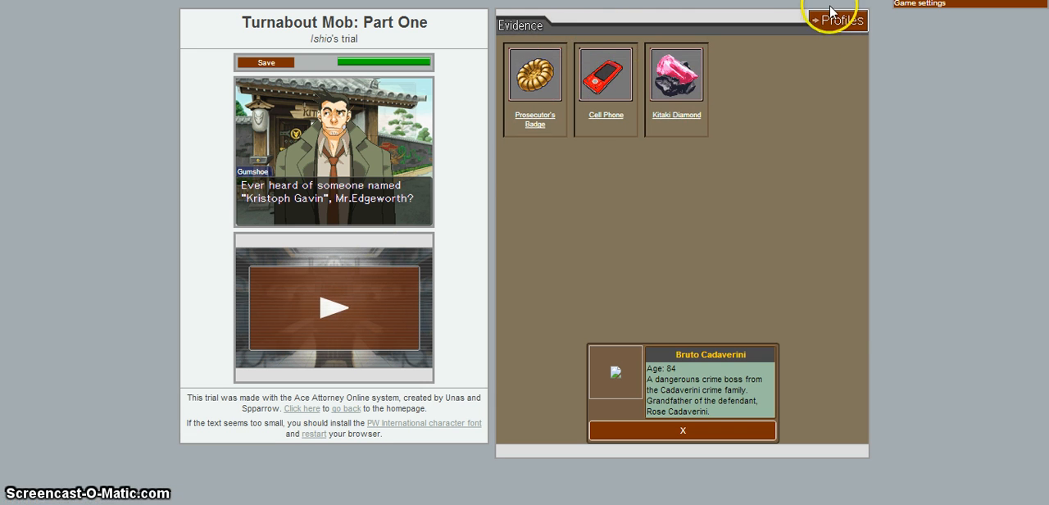
pyautogui.moveTo(332, 309)
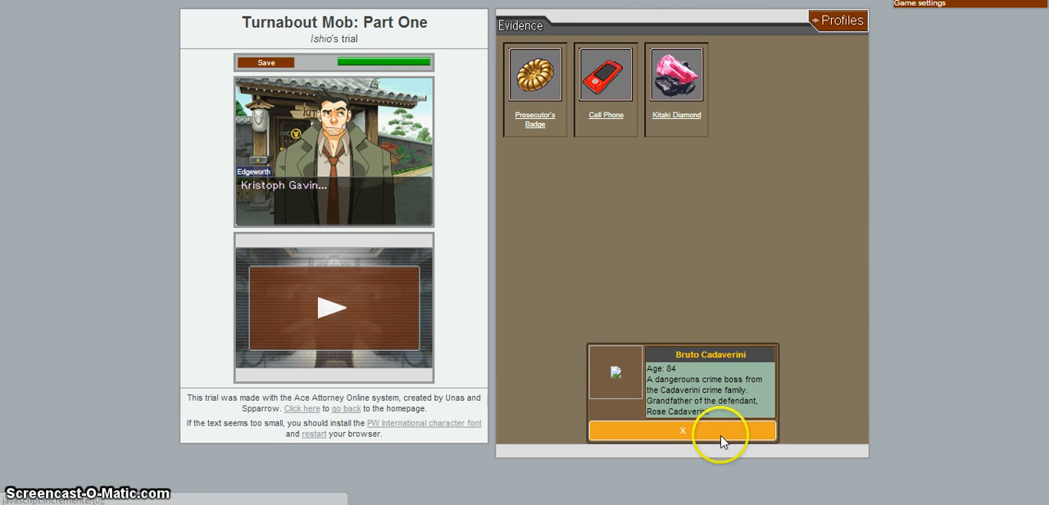
# Step: Close Bruto Cadaverini's details and advance the Kristoph Gavin talk until topics reappear
pyautogui.click(683, 431)
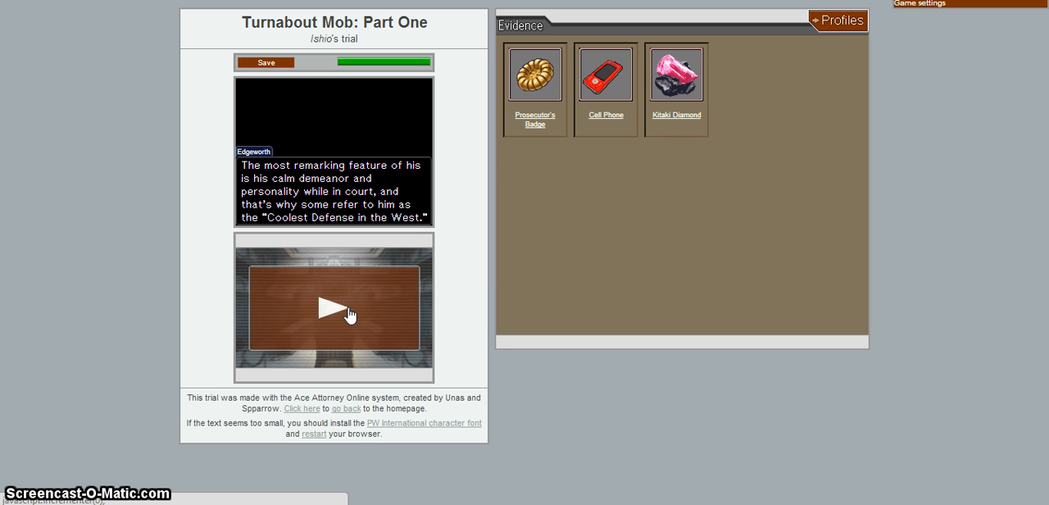
pyautogui.click(348, 313)
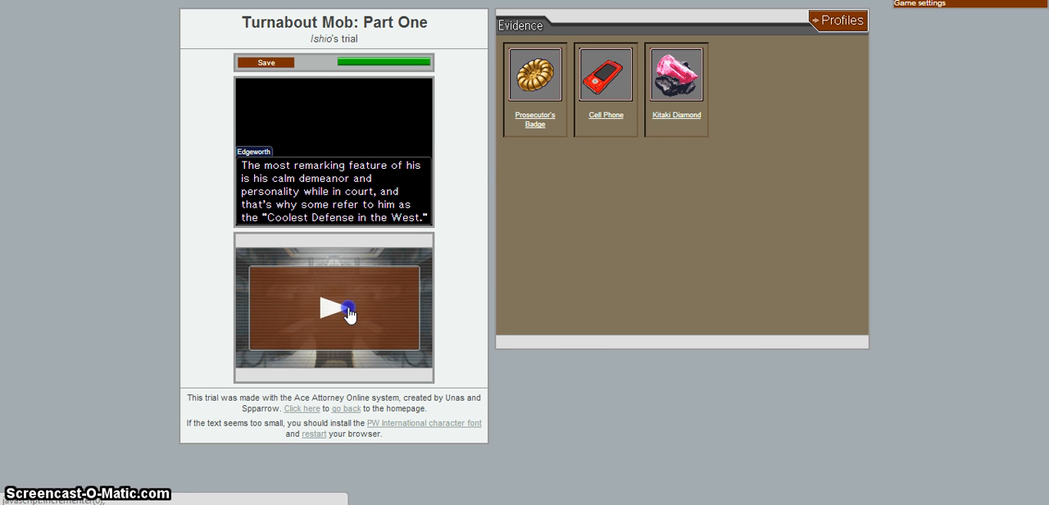
pyautogui.click(335, 307)
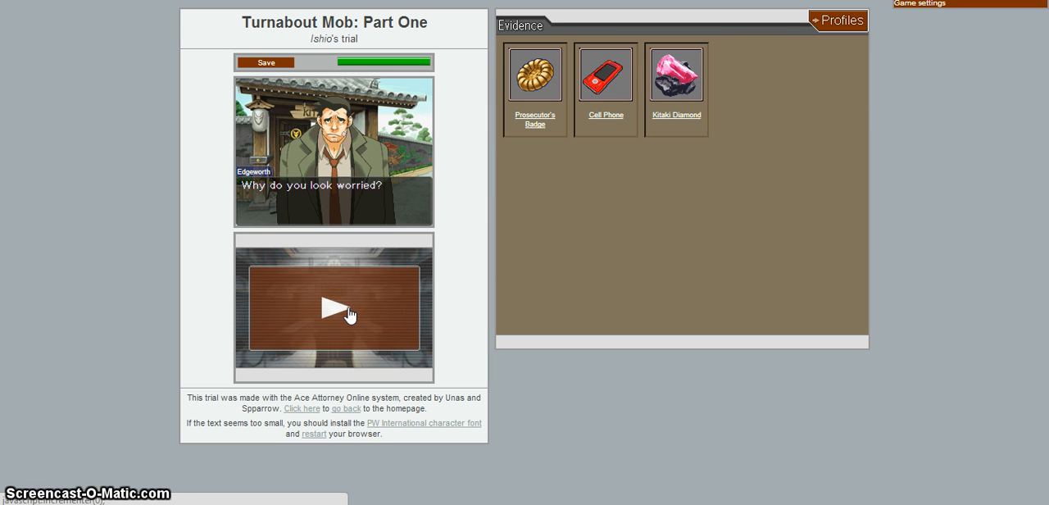
pyautogui.click(334, 307)
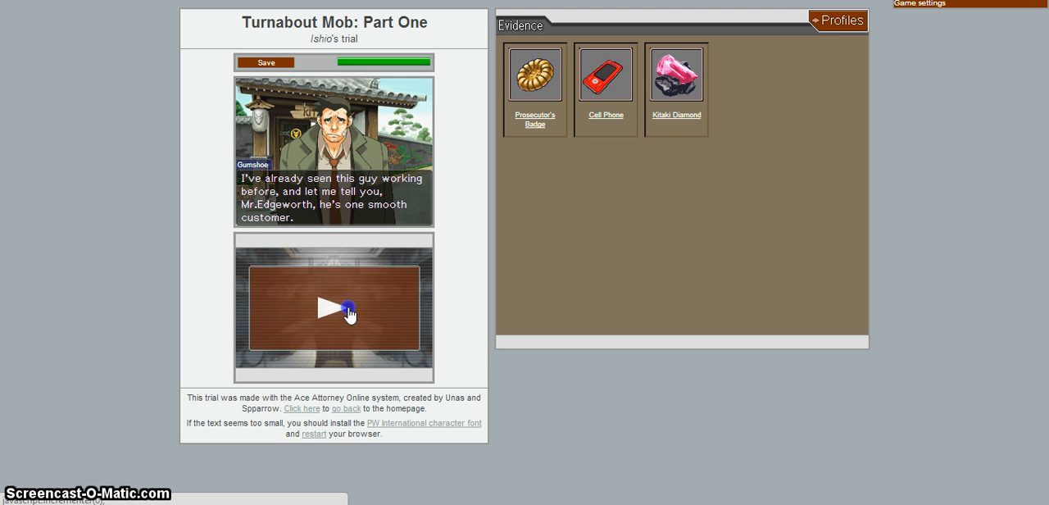
pyautogui.click(334, 307)
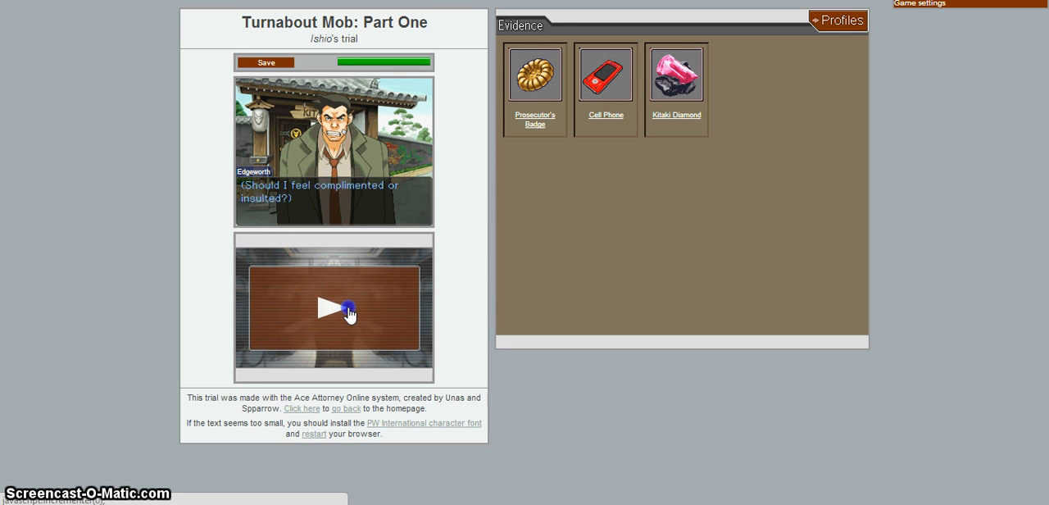
pyautogui.click(347, 313)
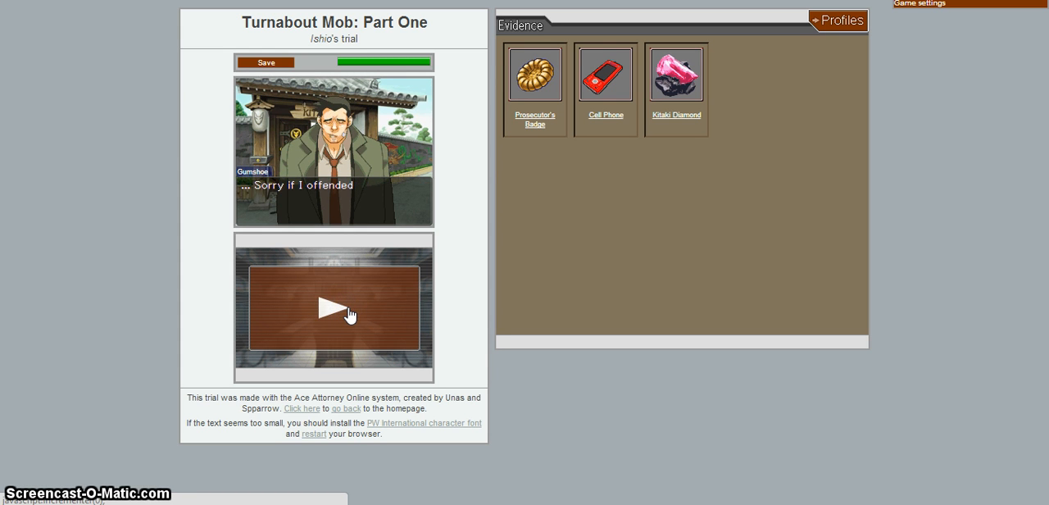
pyautogui.click(334, 307)
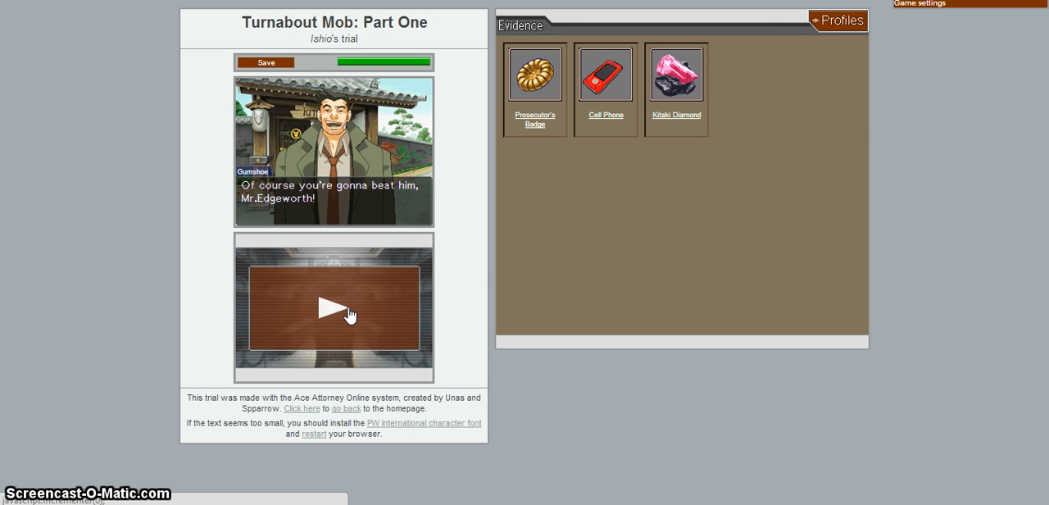
pyautogui.click(333, 306)
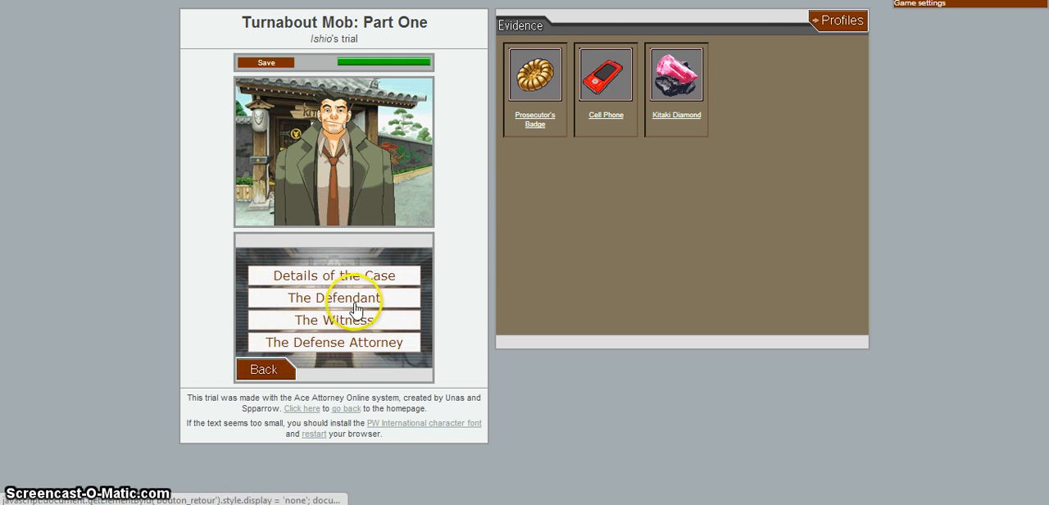
# Step: Choose The Defendant from Gumshoe's talk topics
pyautogui.click(333, 298)
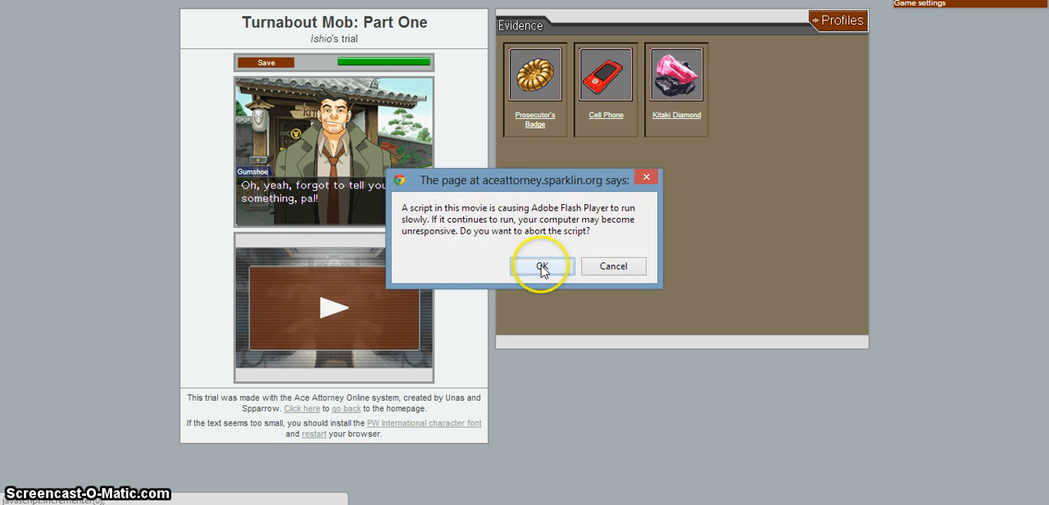
# Step: Dismiss the slow-script warning and advance Gumshoe's evidence remarks until the Knife is added
pyautogui.click(539, 265)
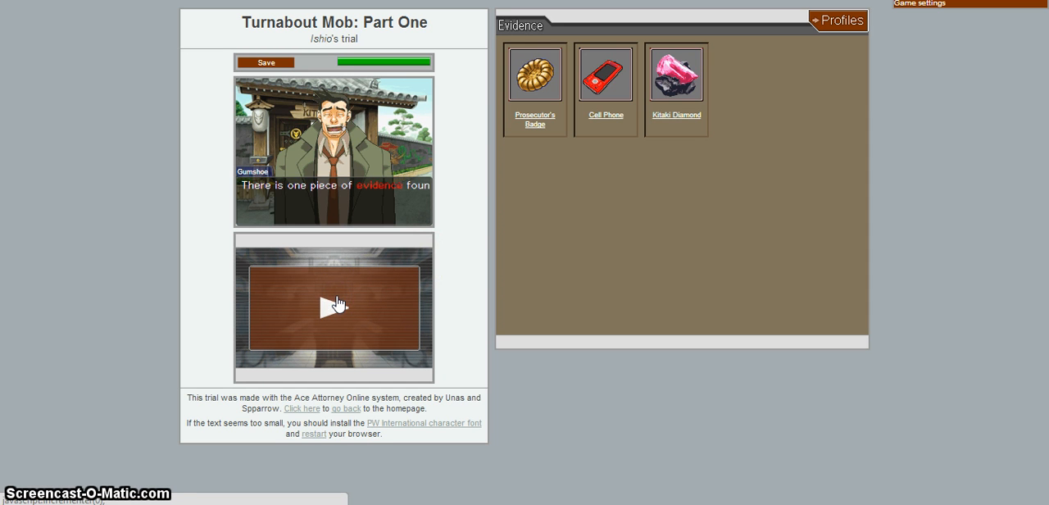
pyautogui.click(335, 305)
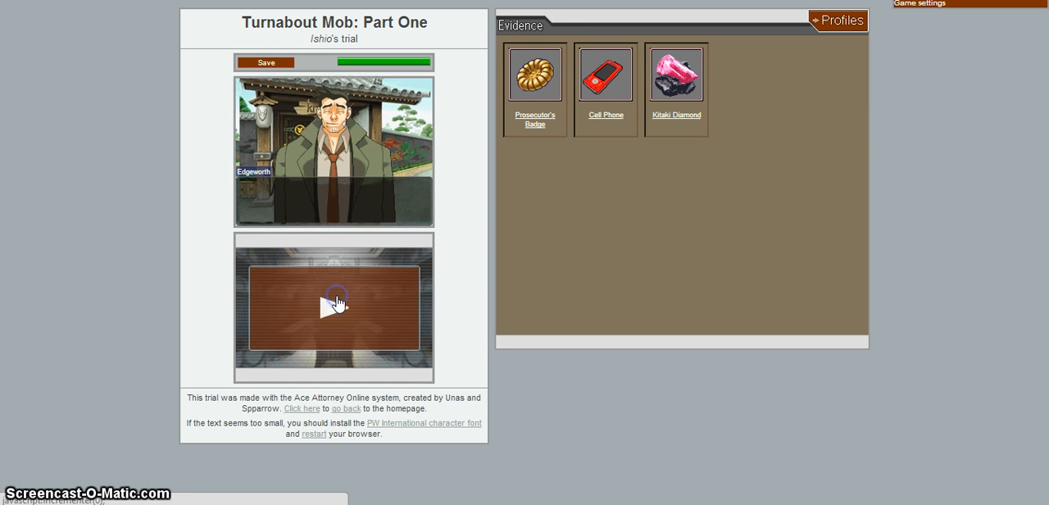
pyautogui.click(334, 307)
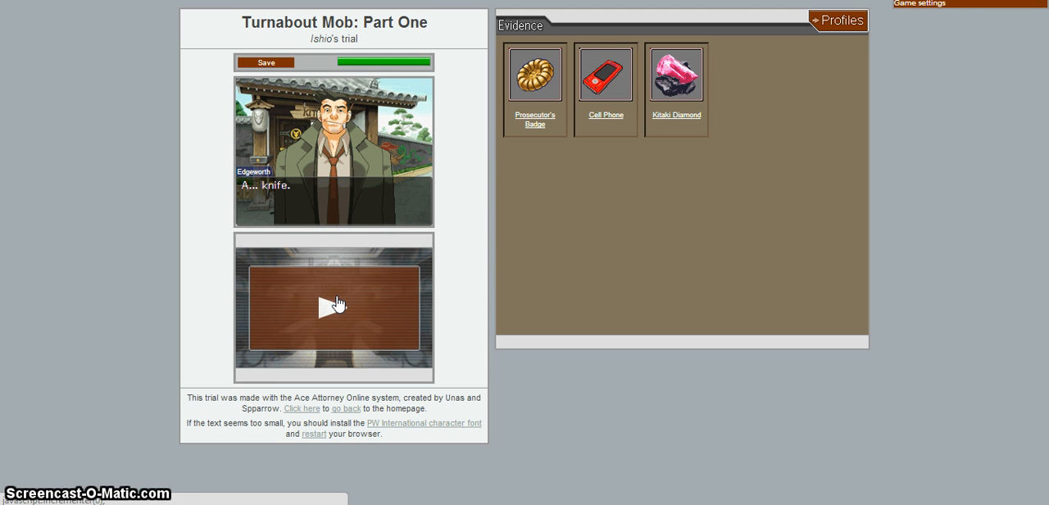
pyautogui.click(333, 306)
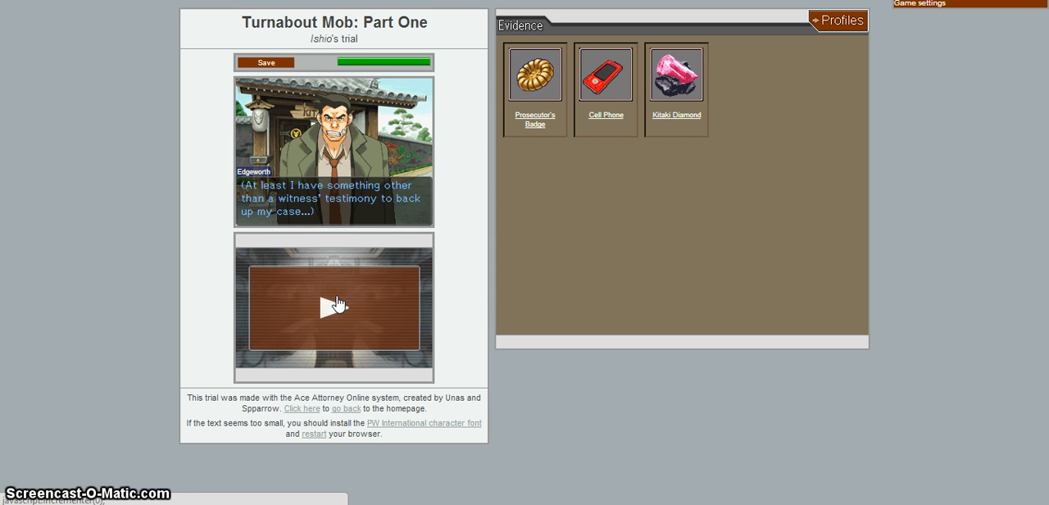
pyautogui.click(333, 306)
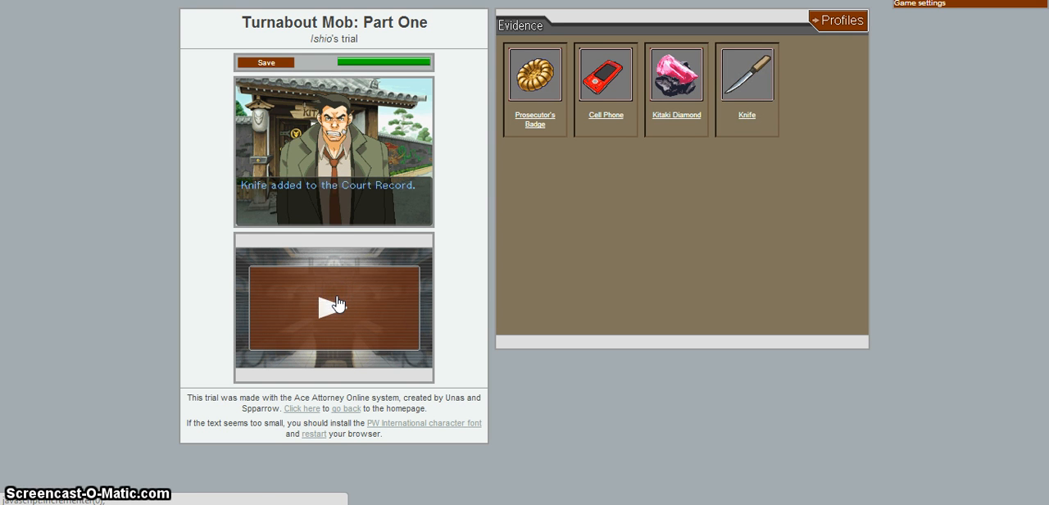
# Step: Read the Knife's details: found at the crime scene with the defendant's fingerprints
pyautogui.click(334, 306)
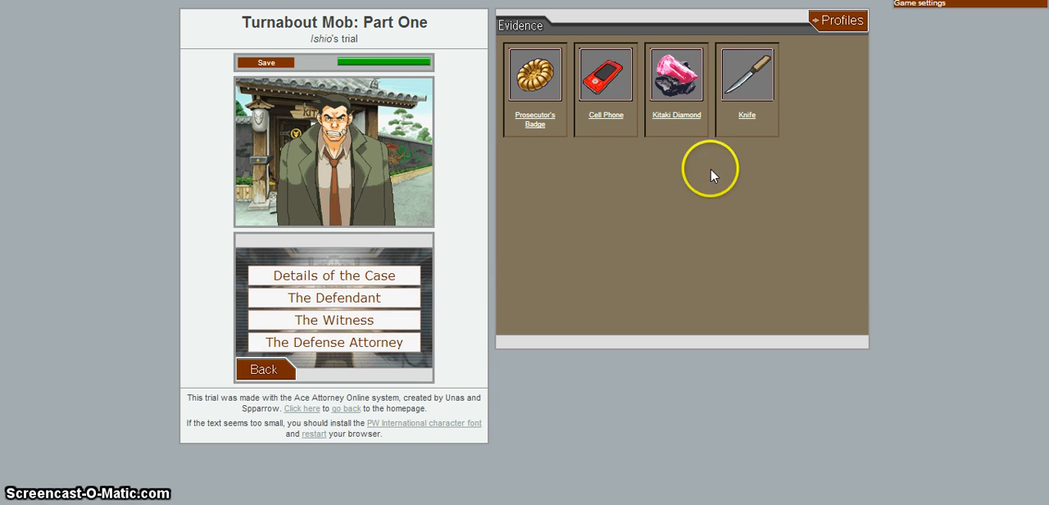
pyautogui.click(747, 73)
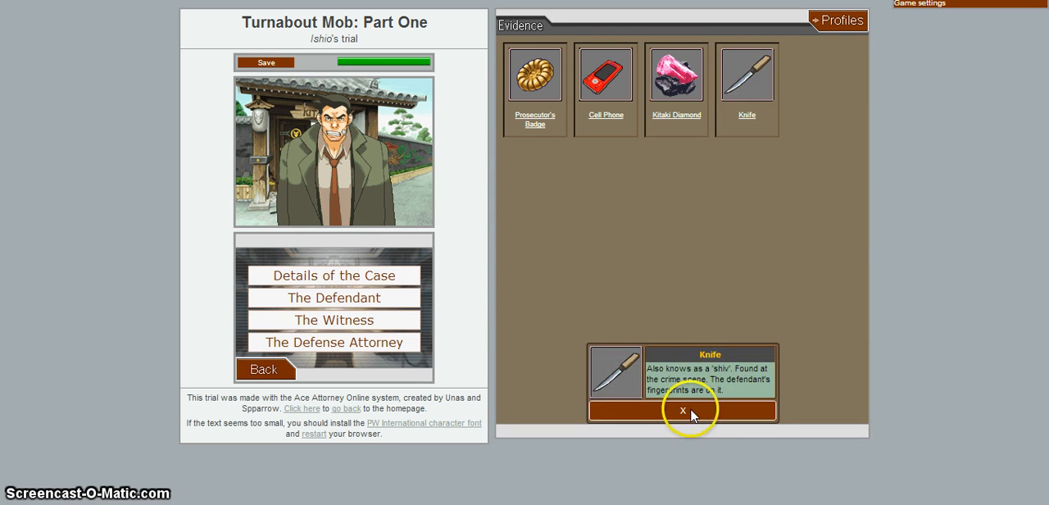
pyautogui.click(681, 410)
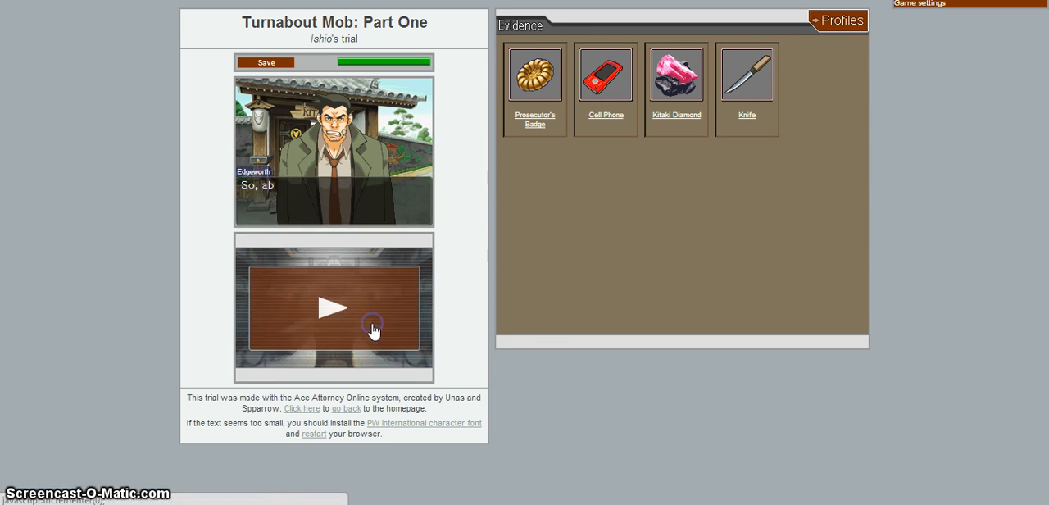
# Step: Advance Edgeworth's lines confirming the defendant is being interrogated at the department
pyautogui.click(353, 311)
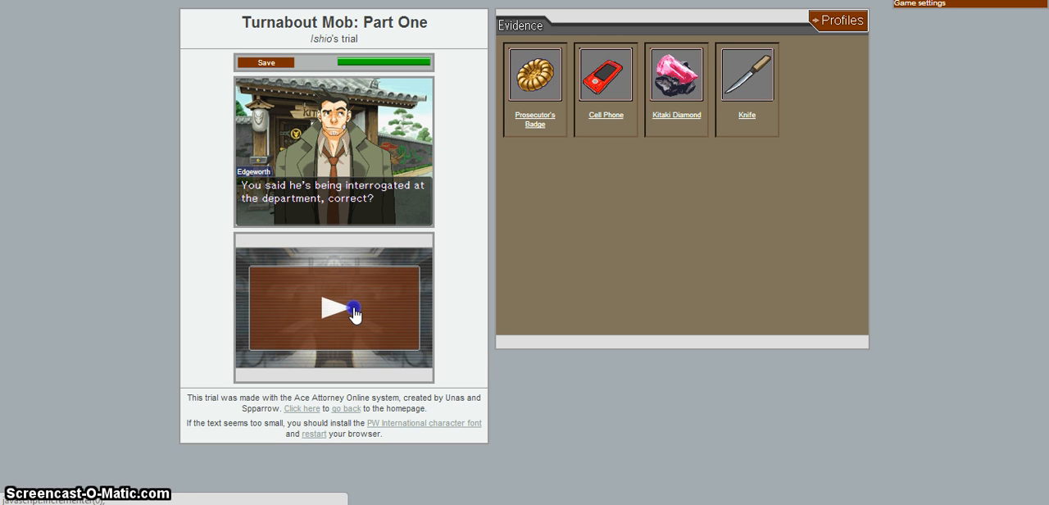
pyautogui.click(352, 307)
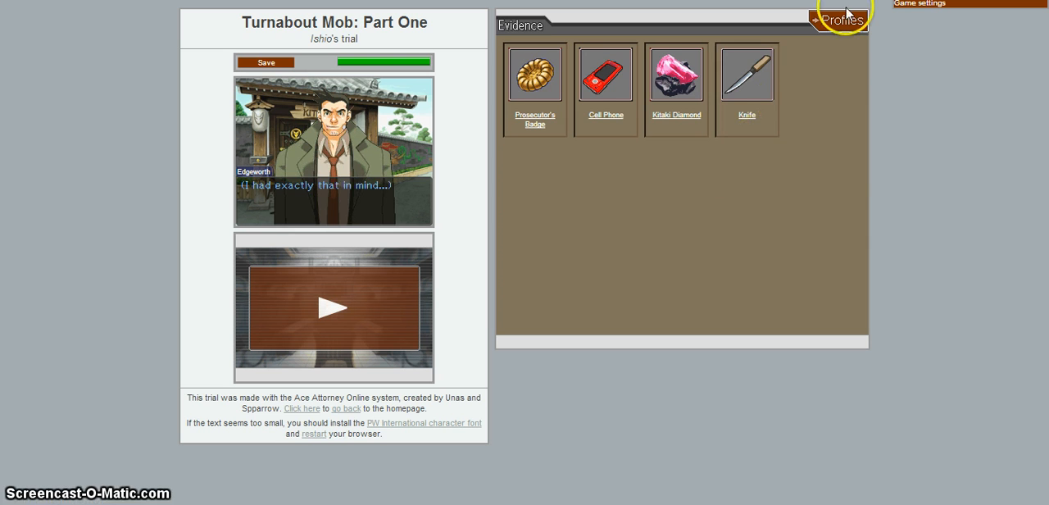
# Step: Browse Bruto Cadaverini's and Wocky Kitaki's profiles, then return to Gumshoe's topic list
pyautogui.click(842, 19)
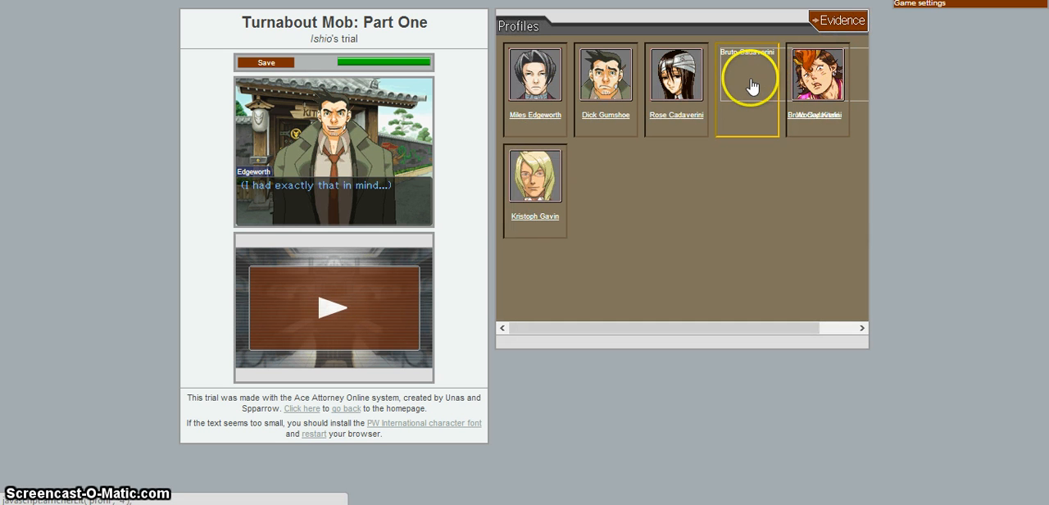
pyautogui.click(746, 74)
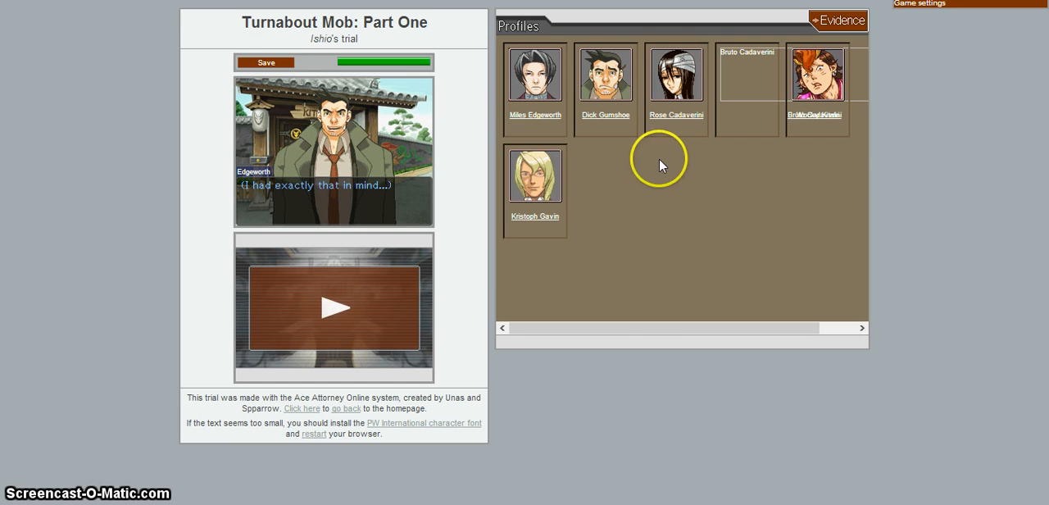
pyautogui.click(817, 74)
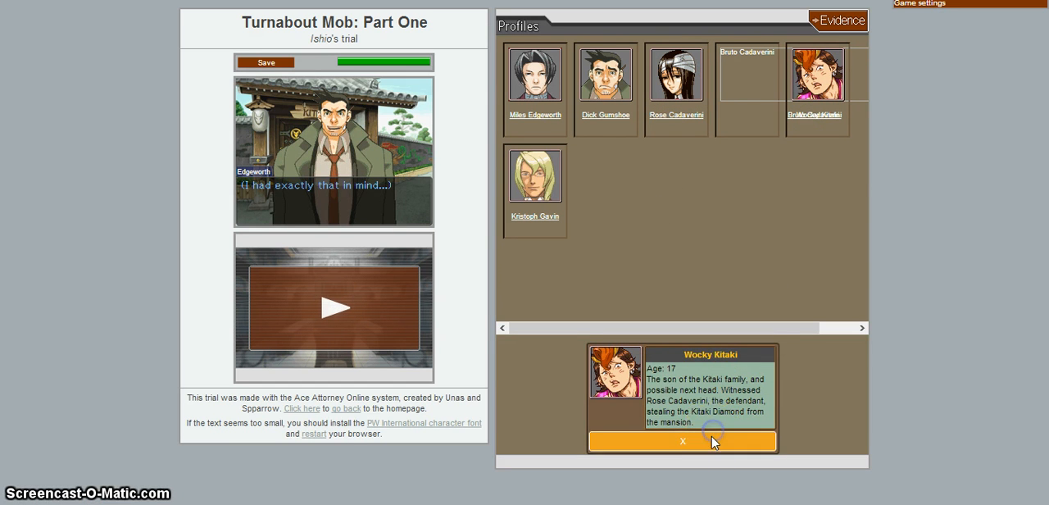
pyautogui.click(681, 441)
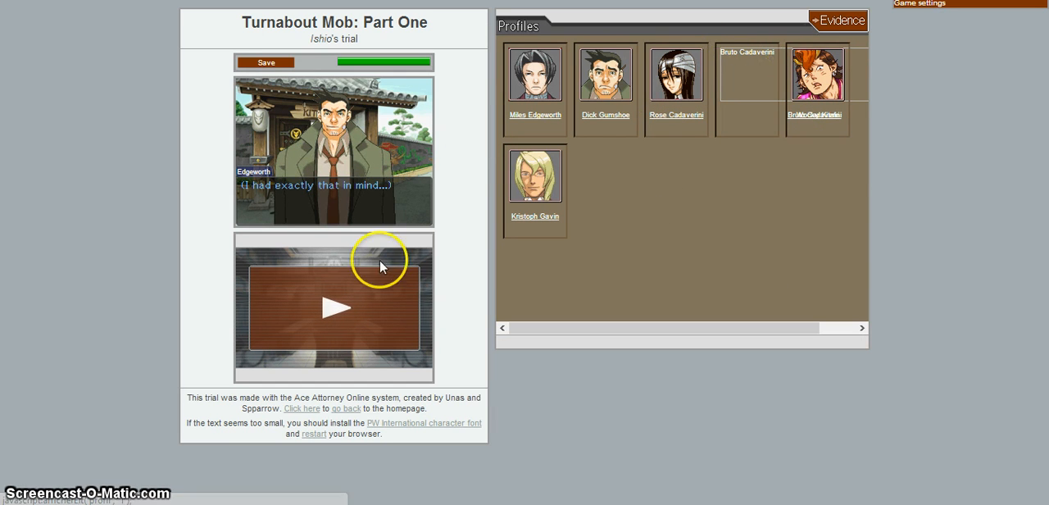
pyautogui.moveTo(328, 308)
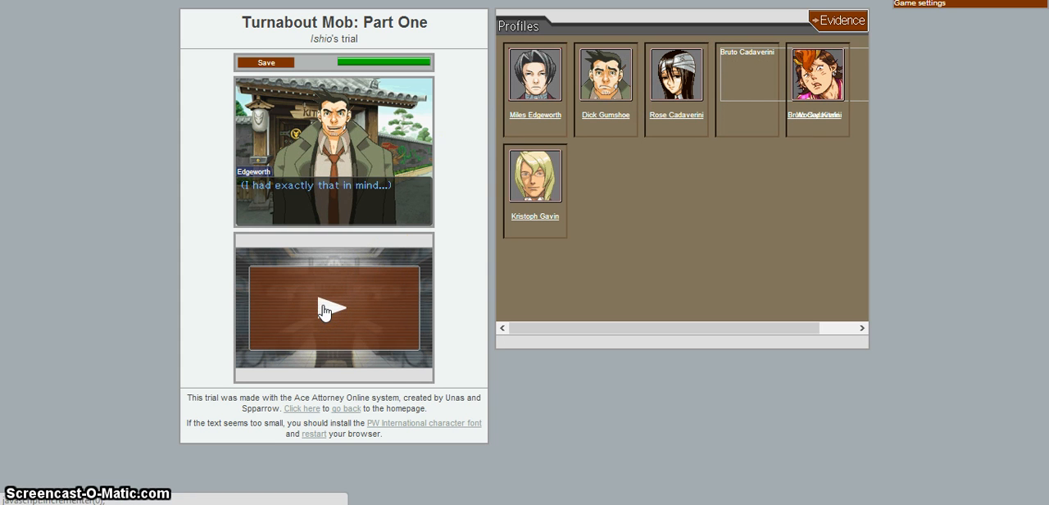
pyautogui.click(838, 20)
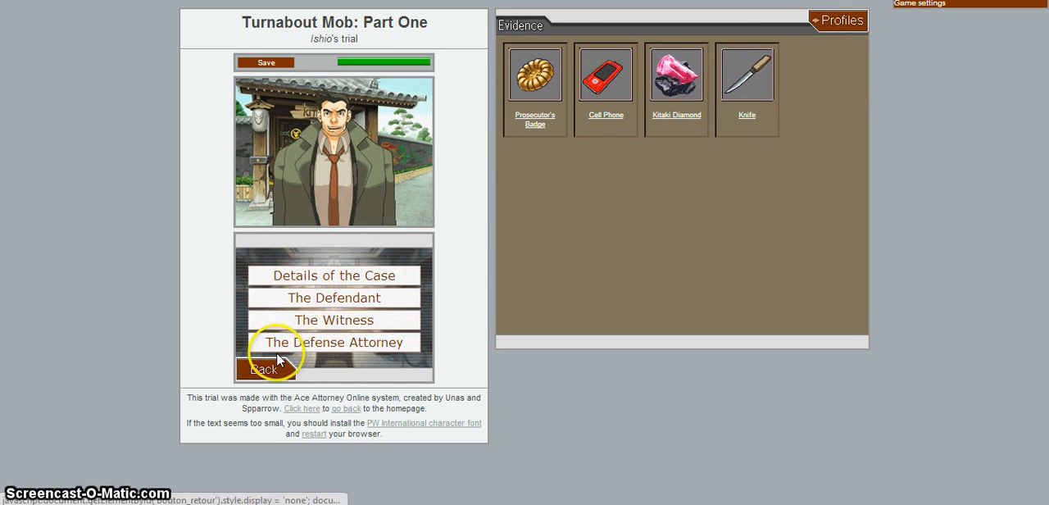
# Step: Exit Gumshoe's topics and switch the Court Record back to evidence
pyautogui.click(264, 368)
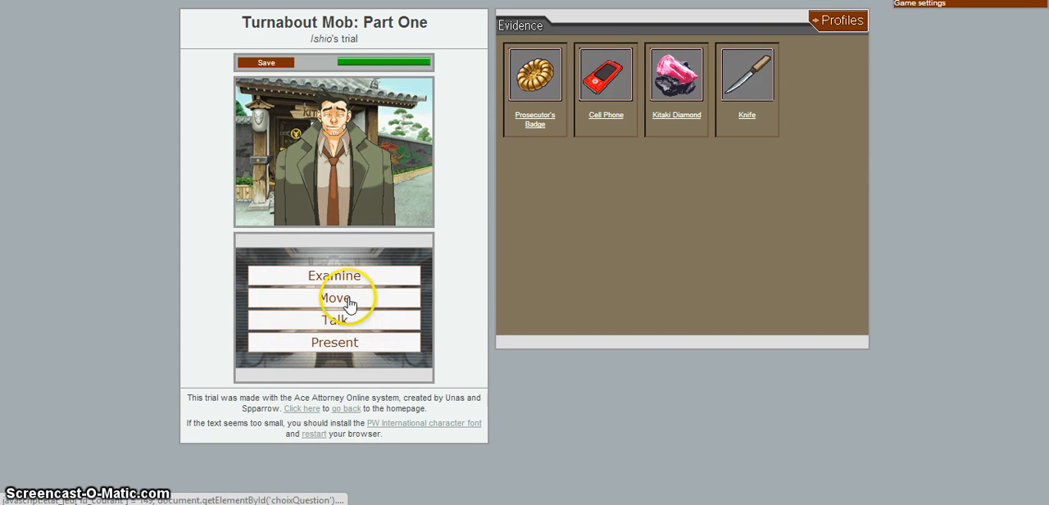
pyautogui.moveTo(361, 322)
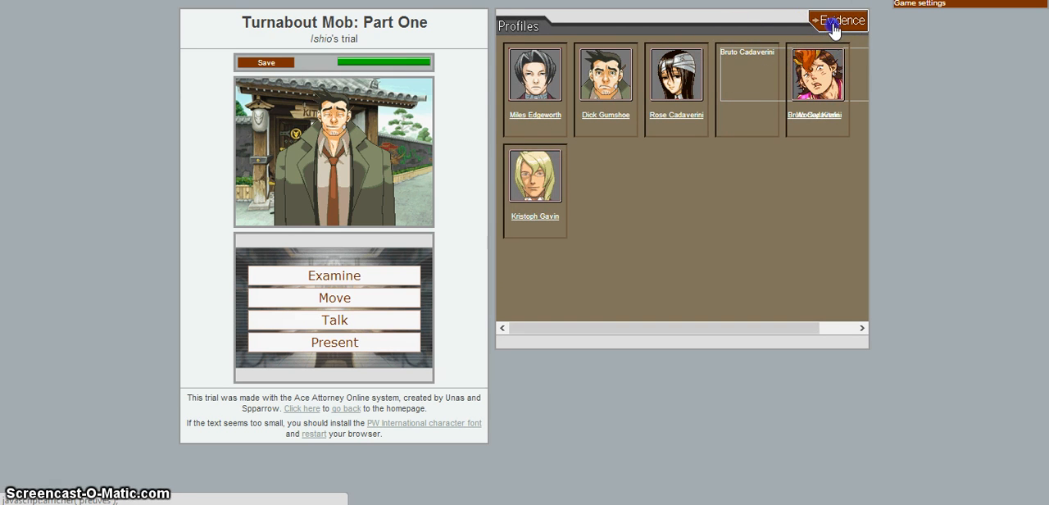
pyautogui.click(838, 20)
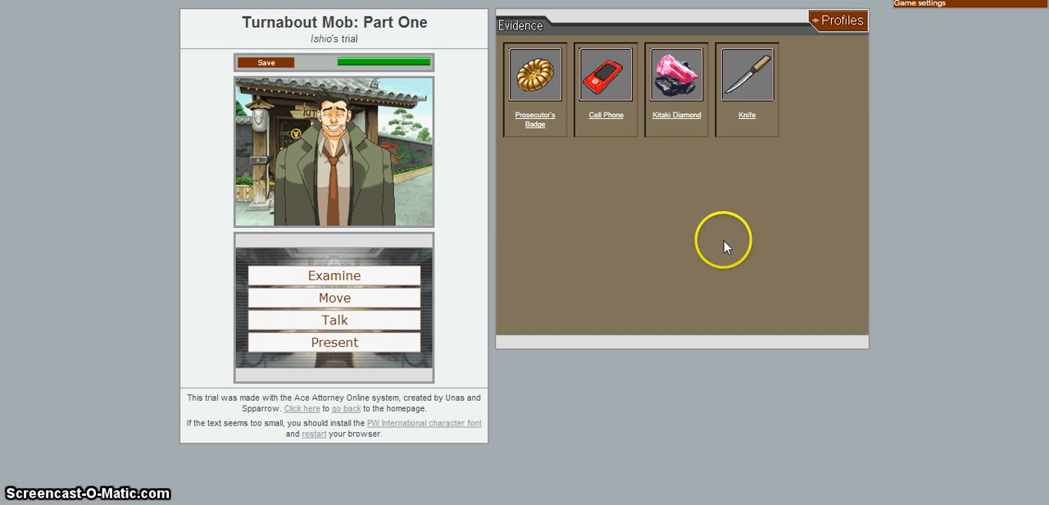